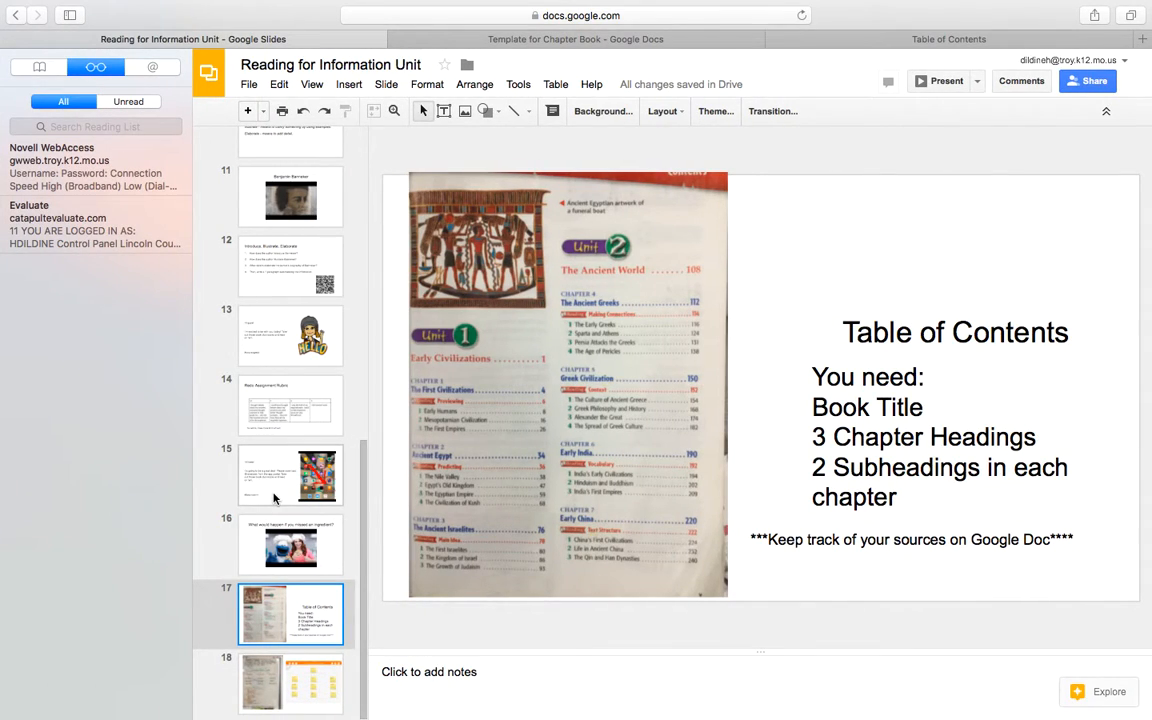
Open slide 15, the welcome slide asking students to download iBrainstorm
left_click(290, 475)
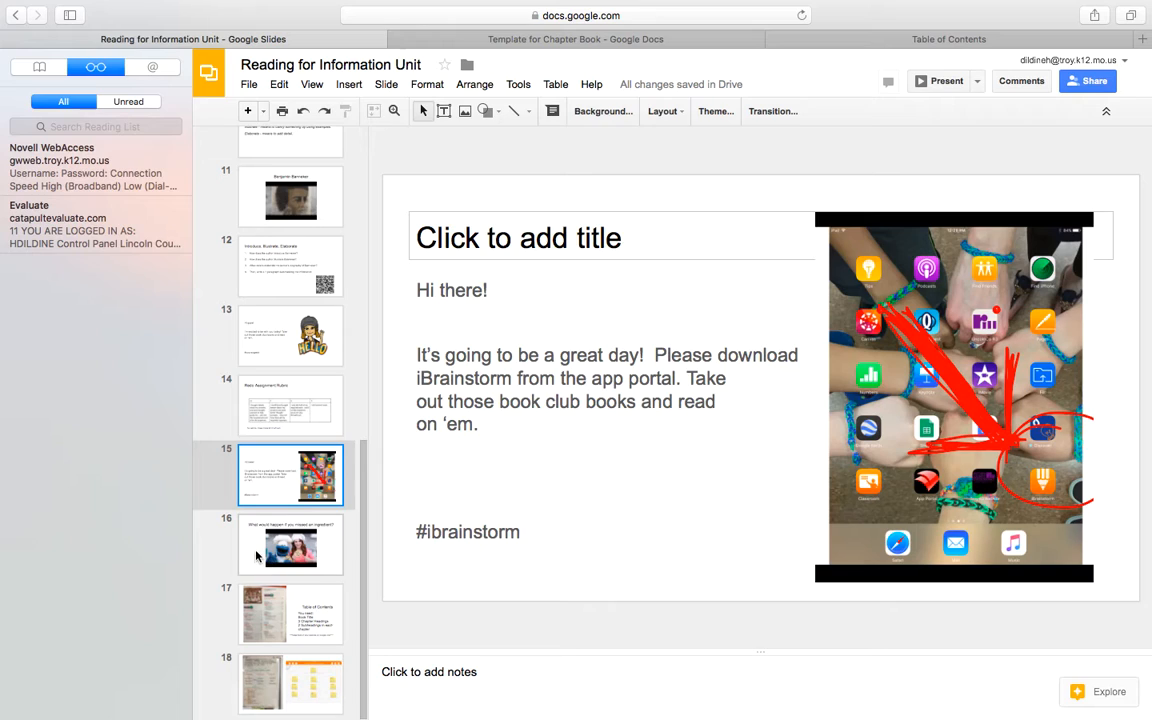
Show slide 16, 'What would happen if you missed an ingredient?', with its video
left_click(290, 544)
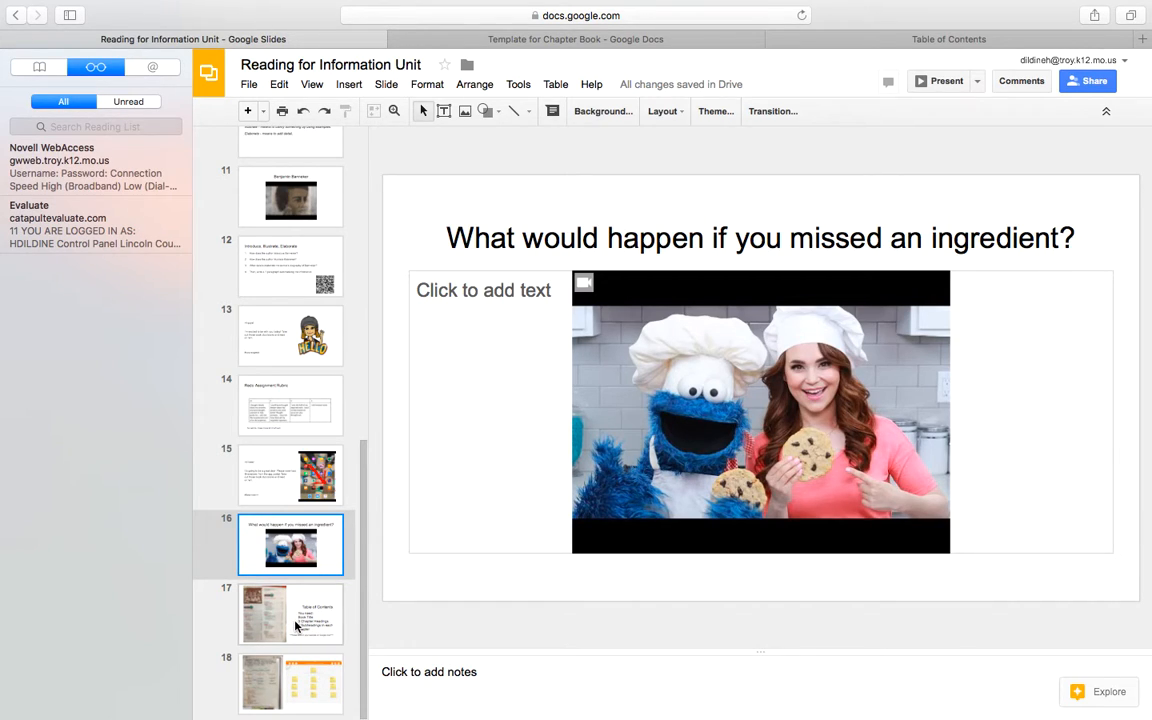
Show slide 17, listing a title, three chapter headings and two subheadings each
left_click(291, 613)
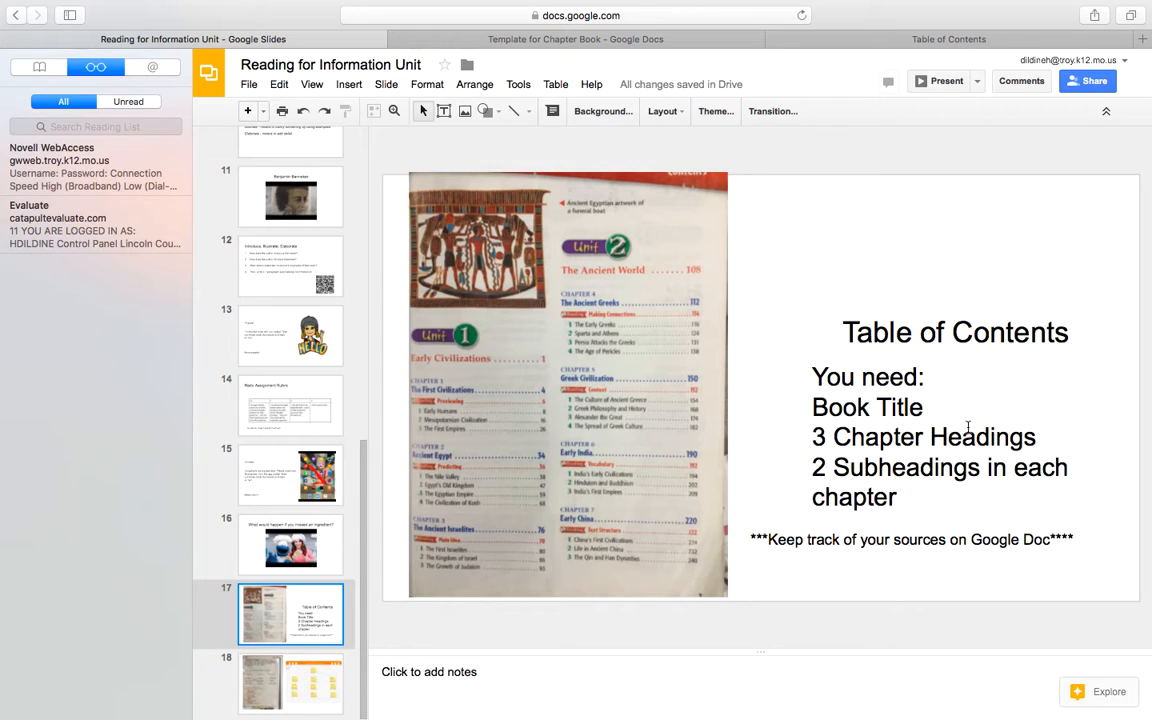
mouse_move(1022, 402)
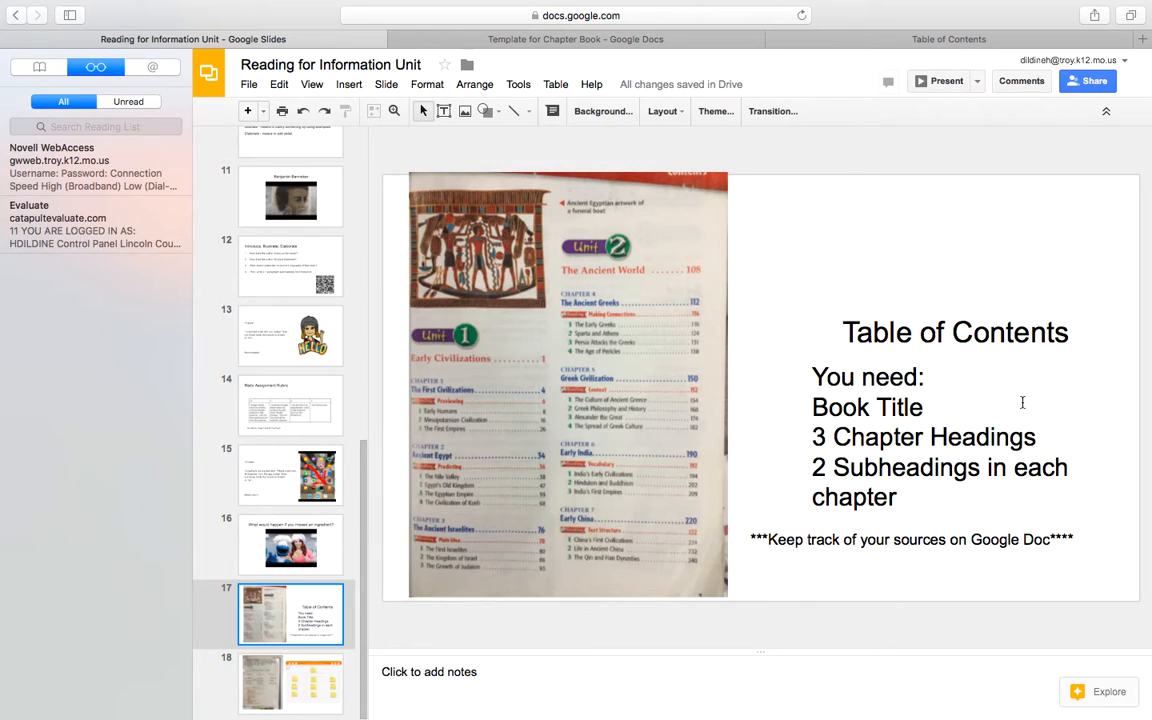
mouse_move(855, 495)
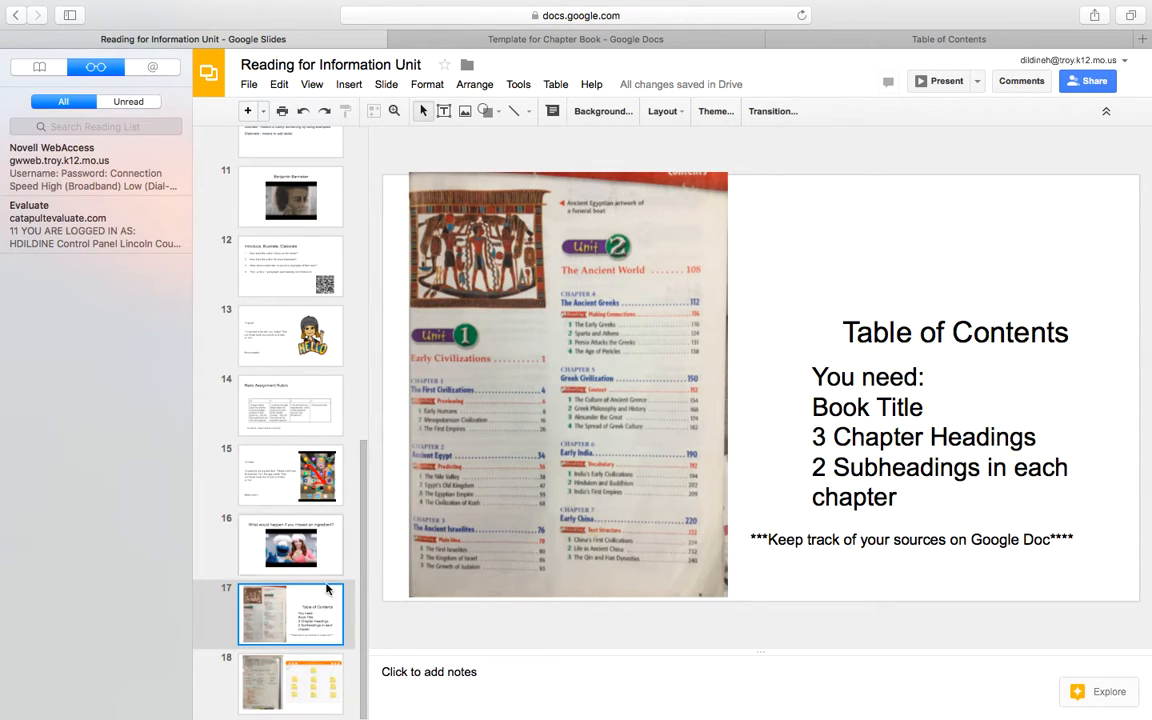
mouse_move(322, 571)
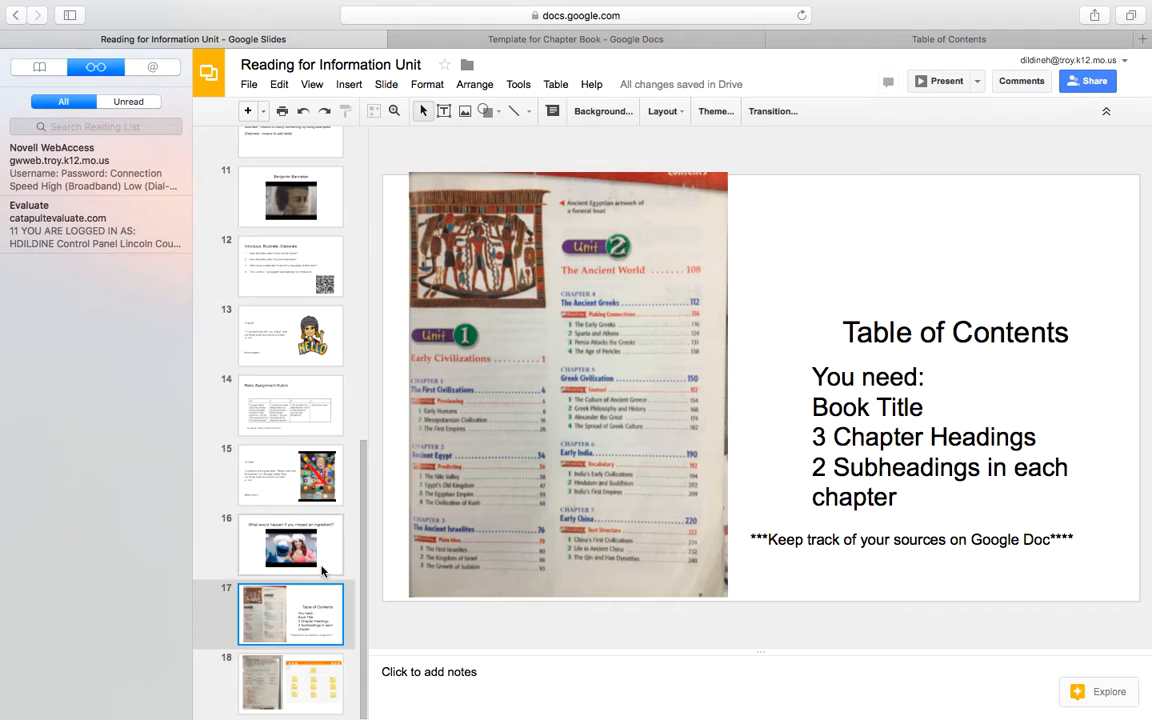
Revisit the iBrainstorm welcome slide, then open slide 18 with the Journey Across Time chart
left_click(290, 475)
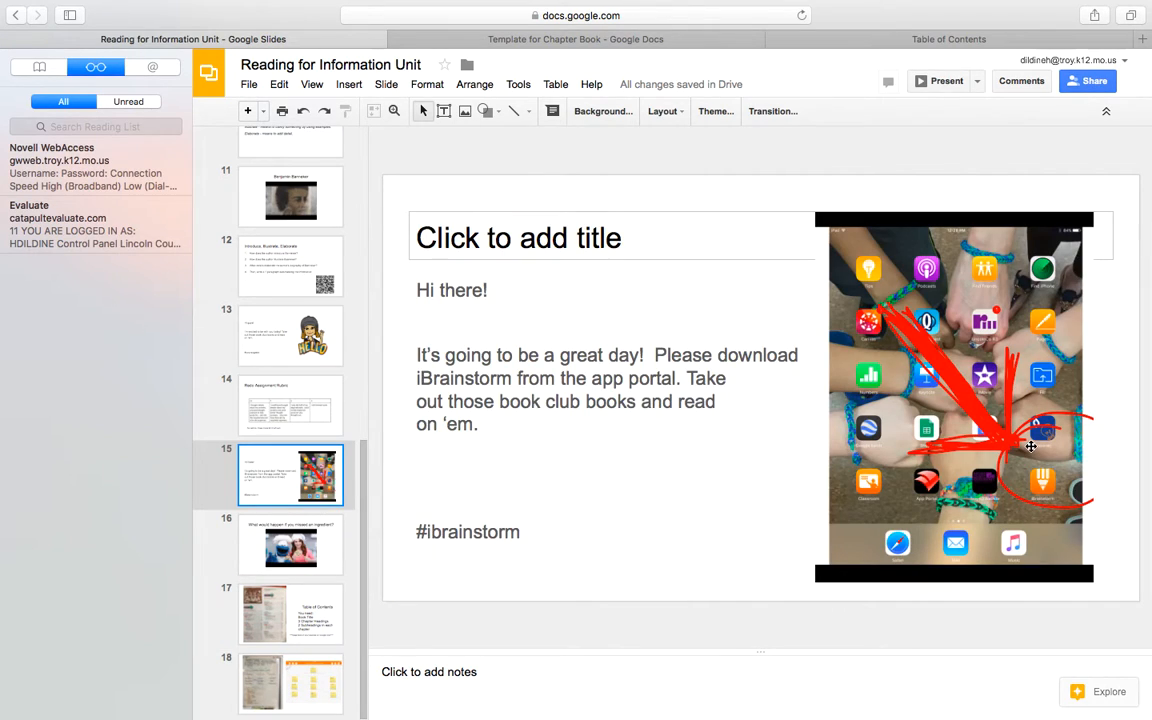
mouse_move(1045, 515)
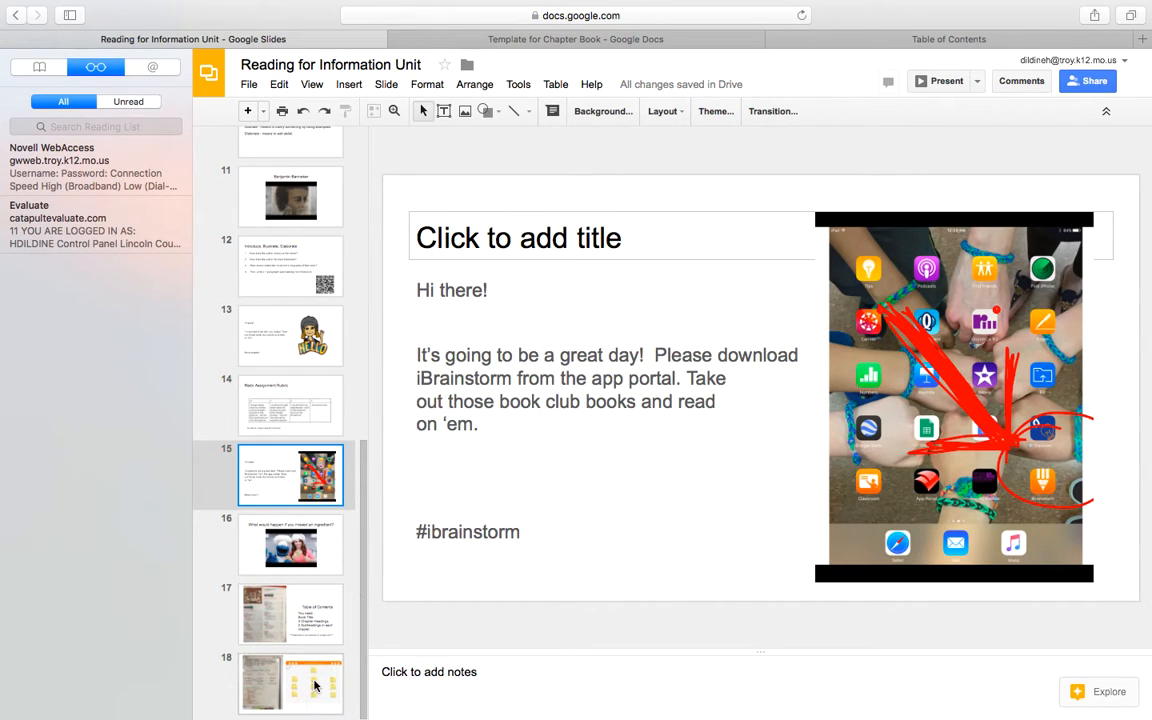
left_click(290, 684)
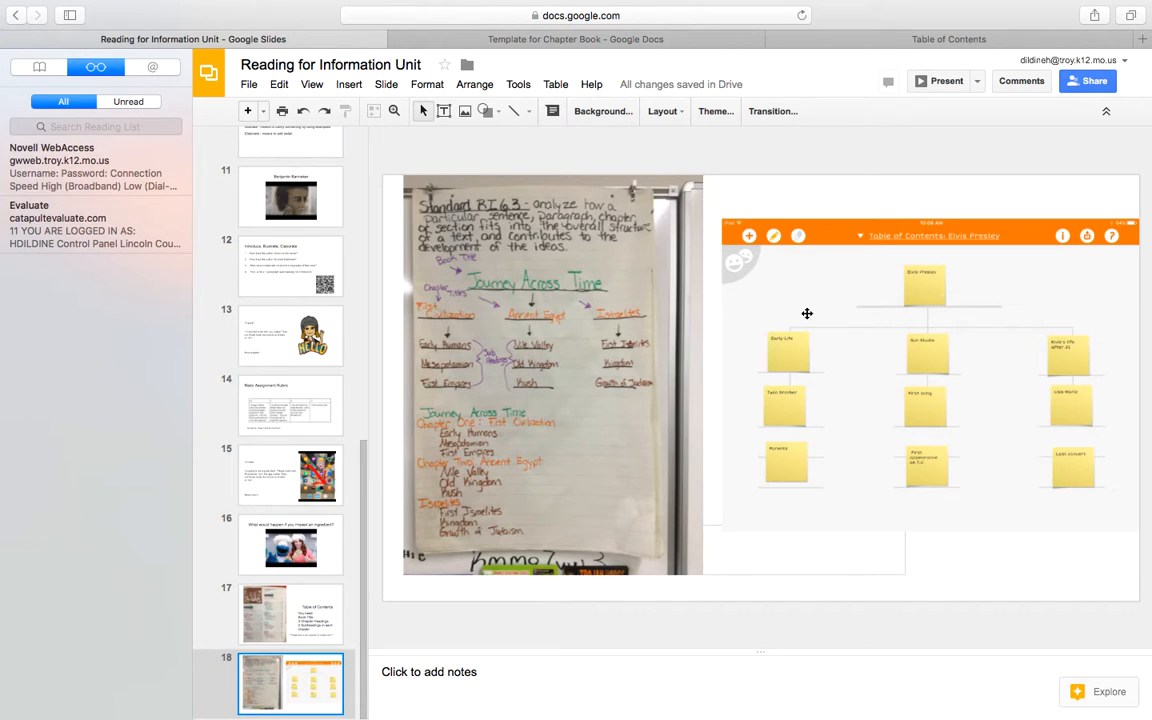
mouse_move(1131, 346)
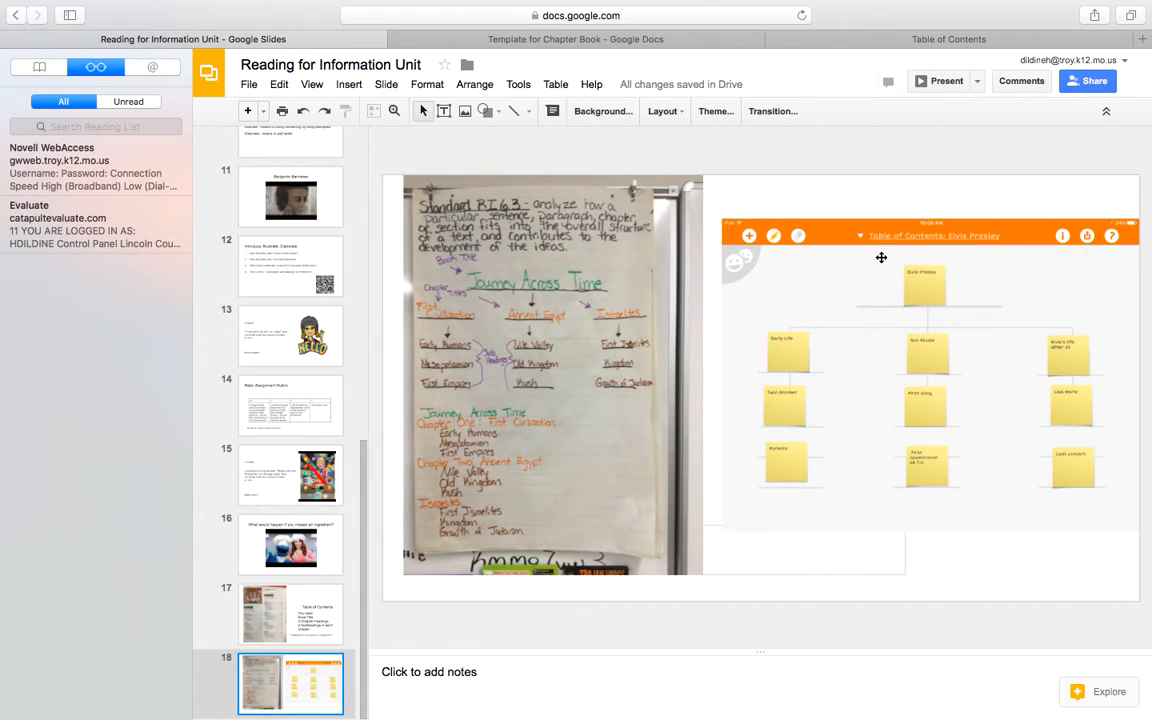
mouse_move(959, 344)
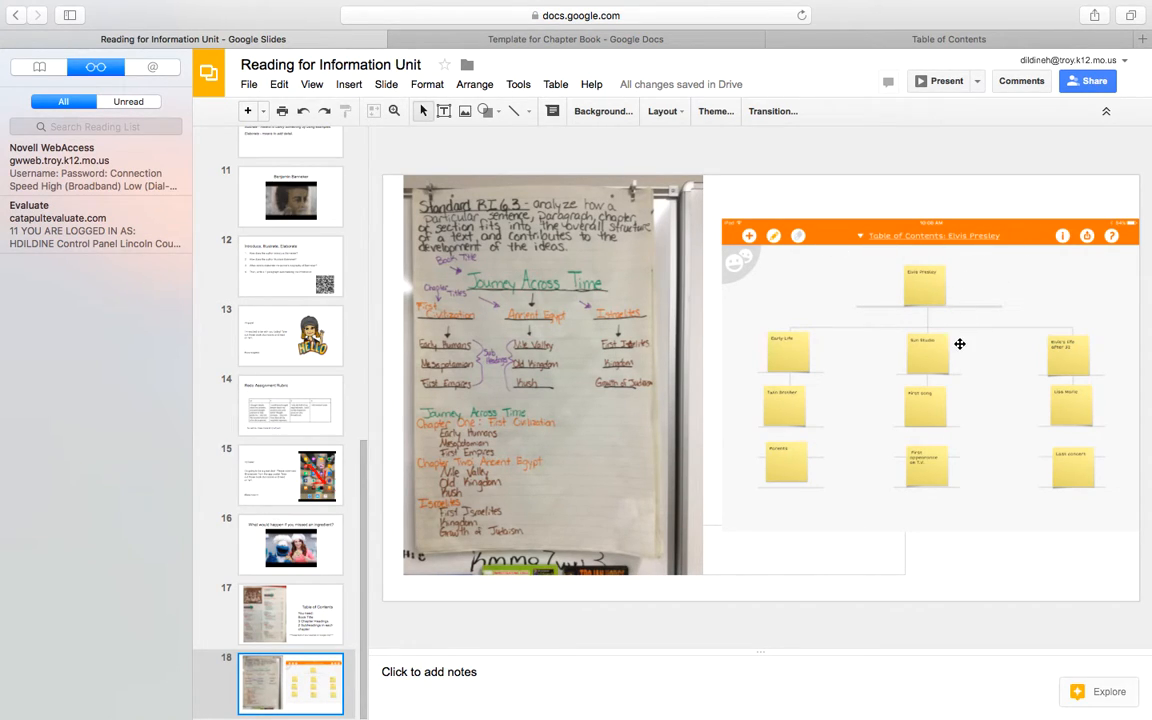
mouse_move(912, 344)
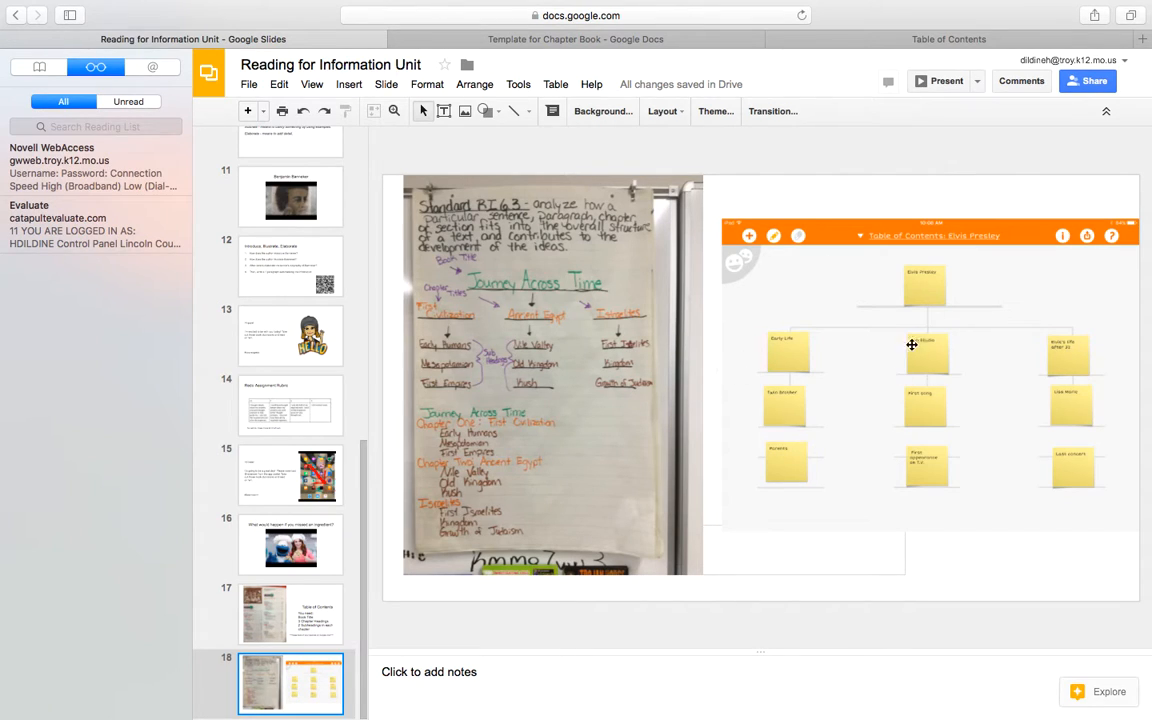
mouse_move(797, 362)
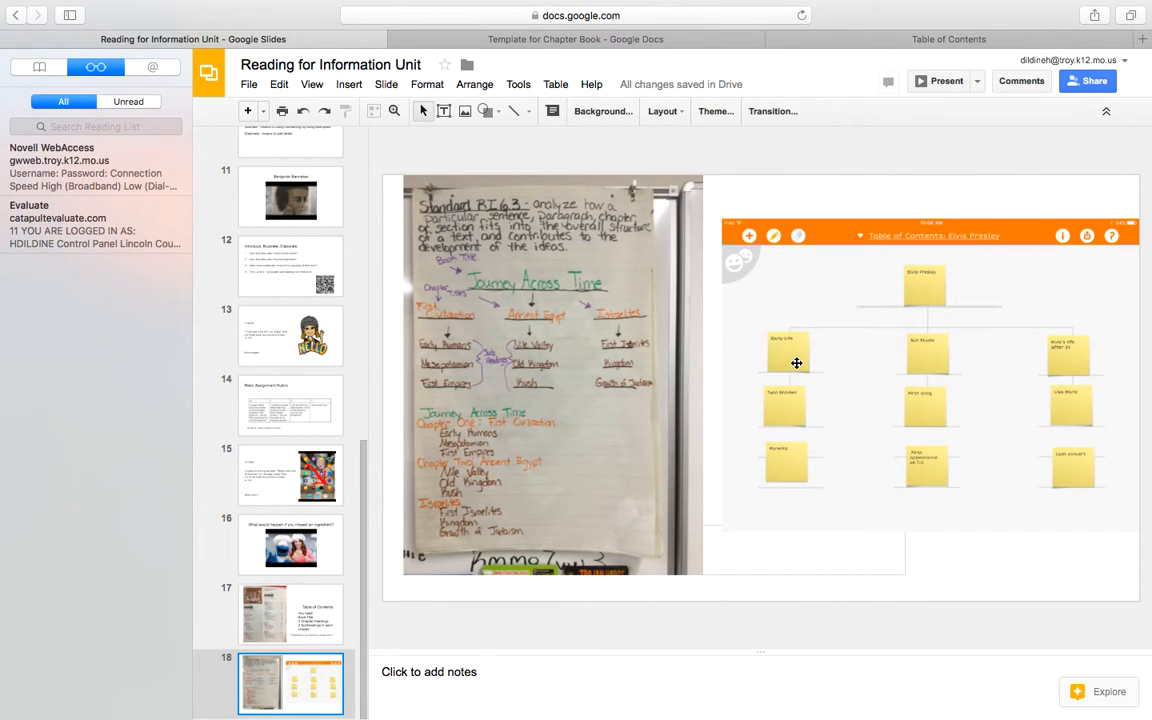
mouse_move(991, 287)
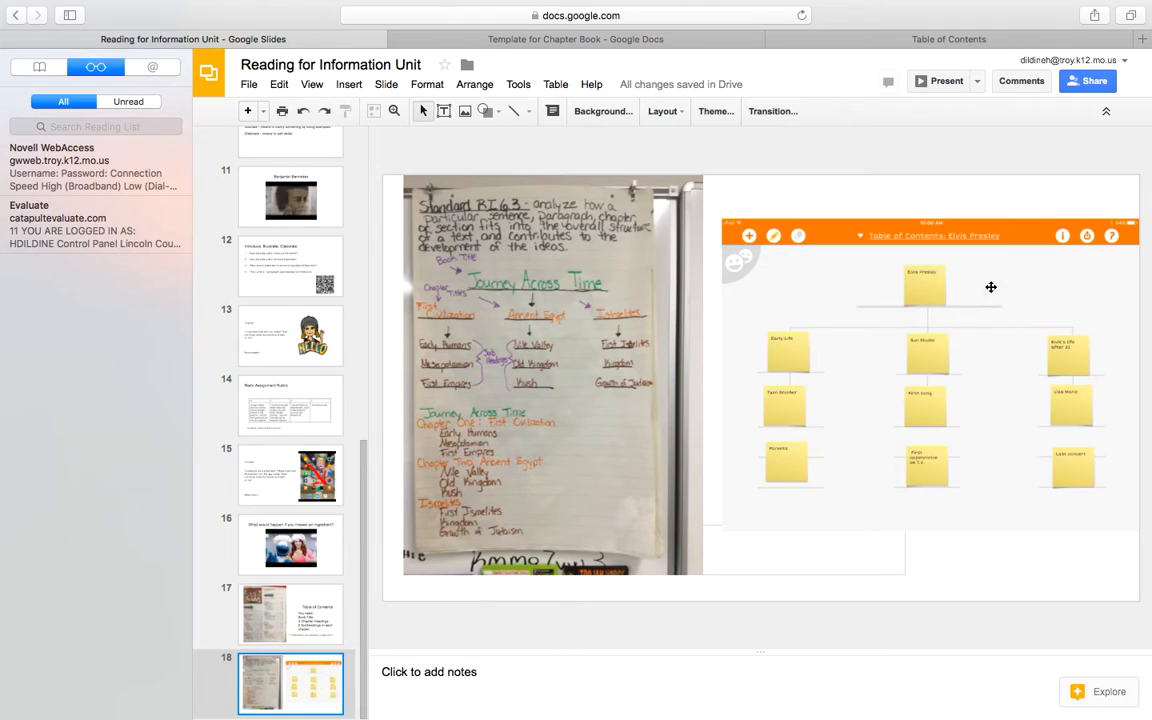
mouse_move(907, 309)
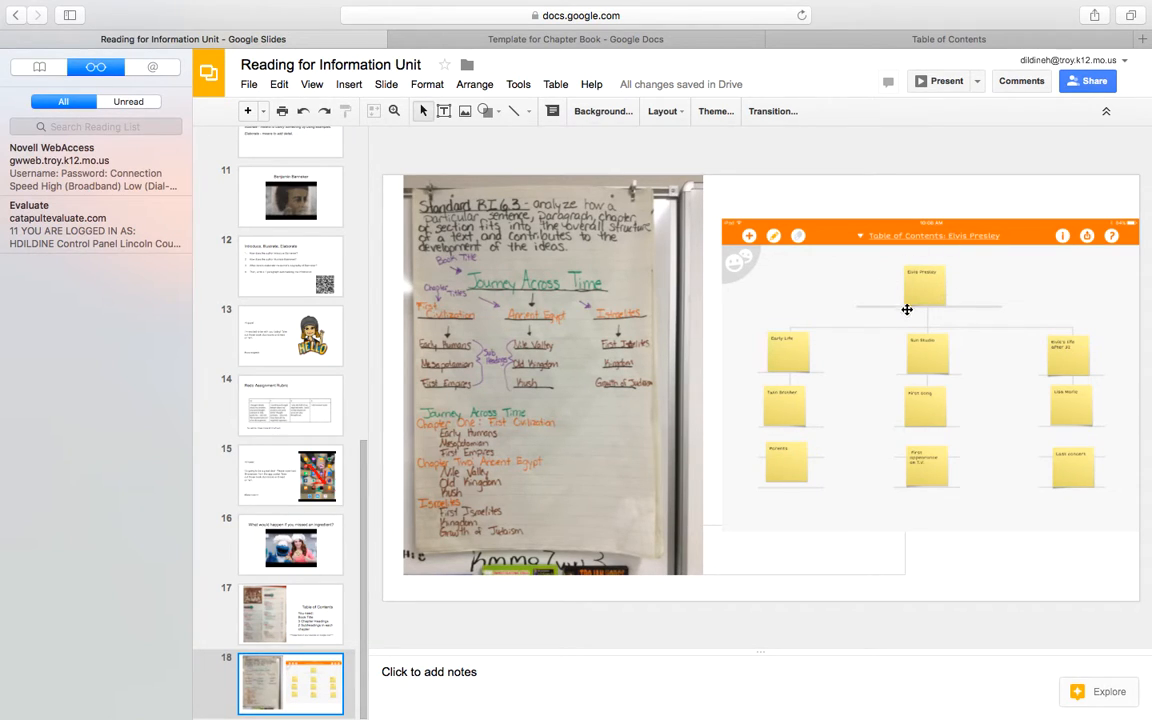
mouse_move(878, 340)
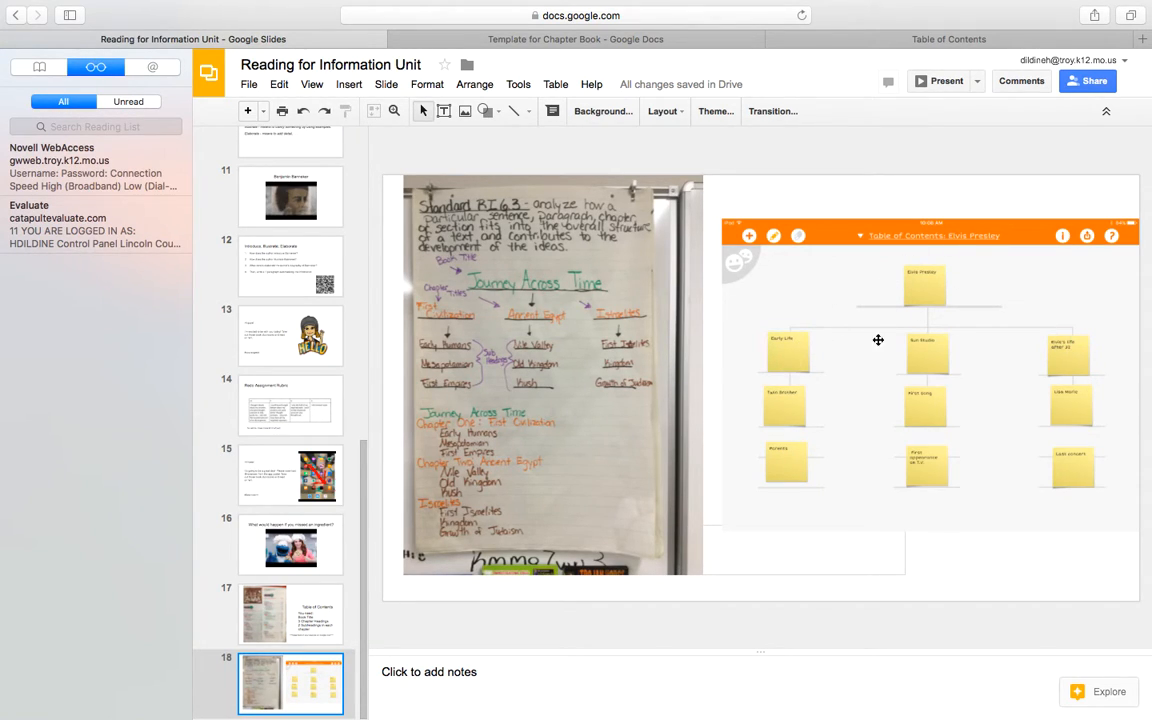
mouse_move(1092, 361)
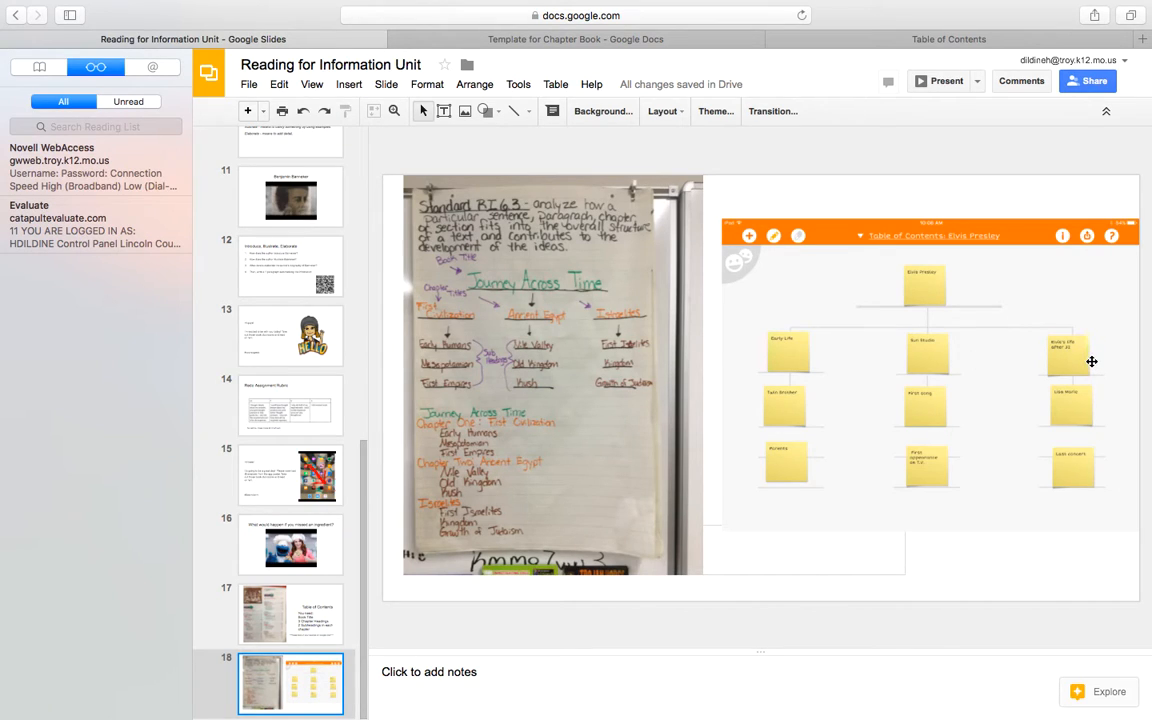
mouse_move(851, 414)
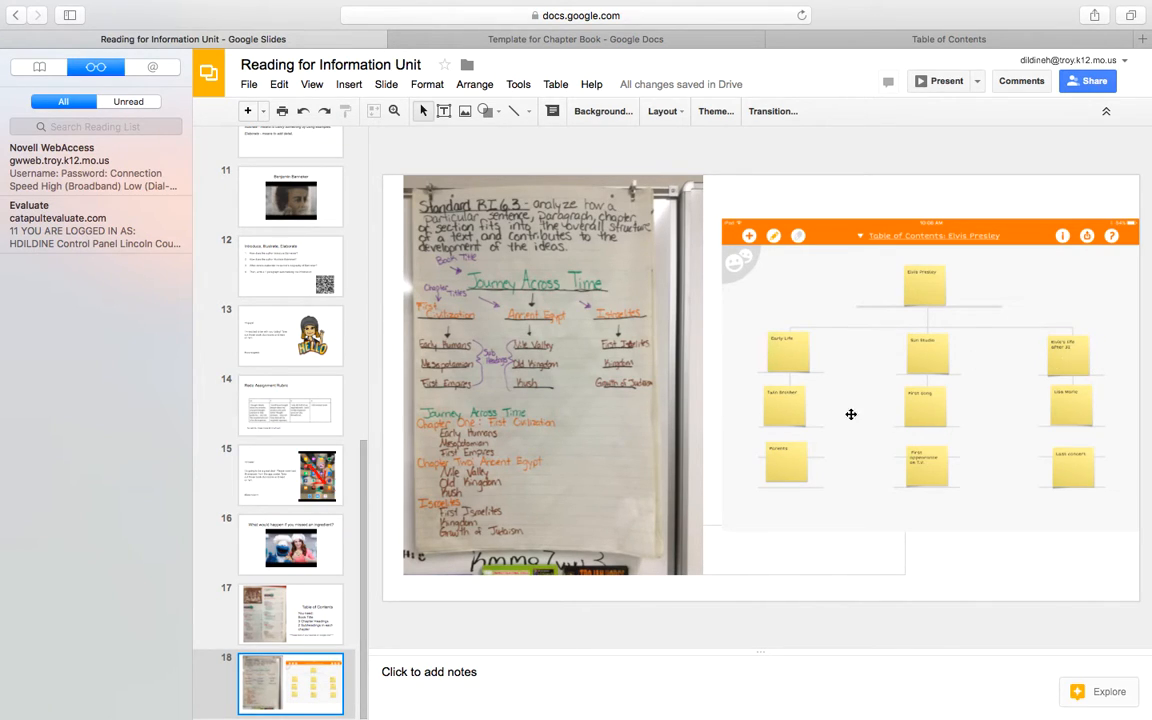
mouse_move(1065, 431)
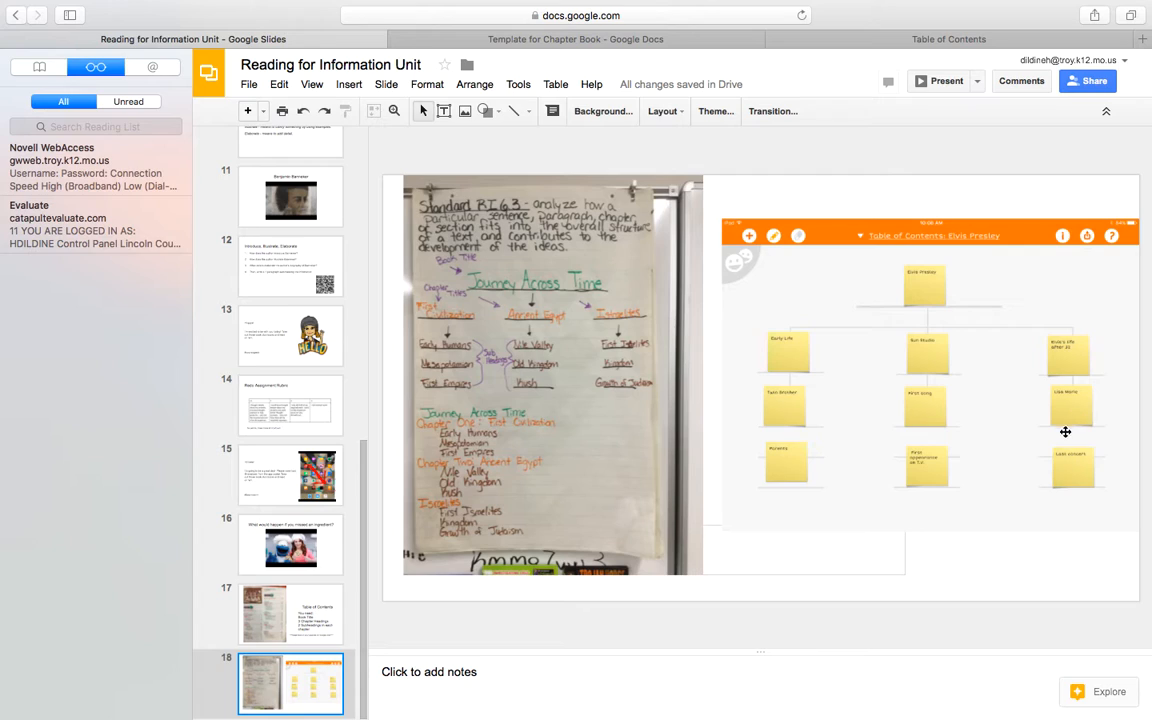
mouse_move(927, 371)
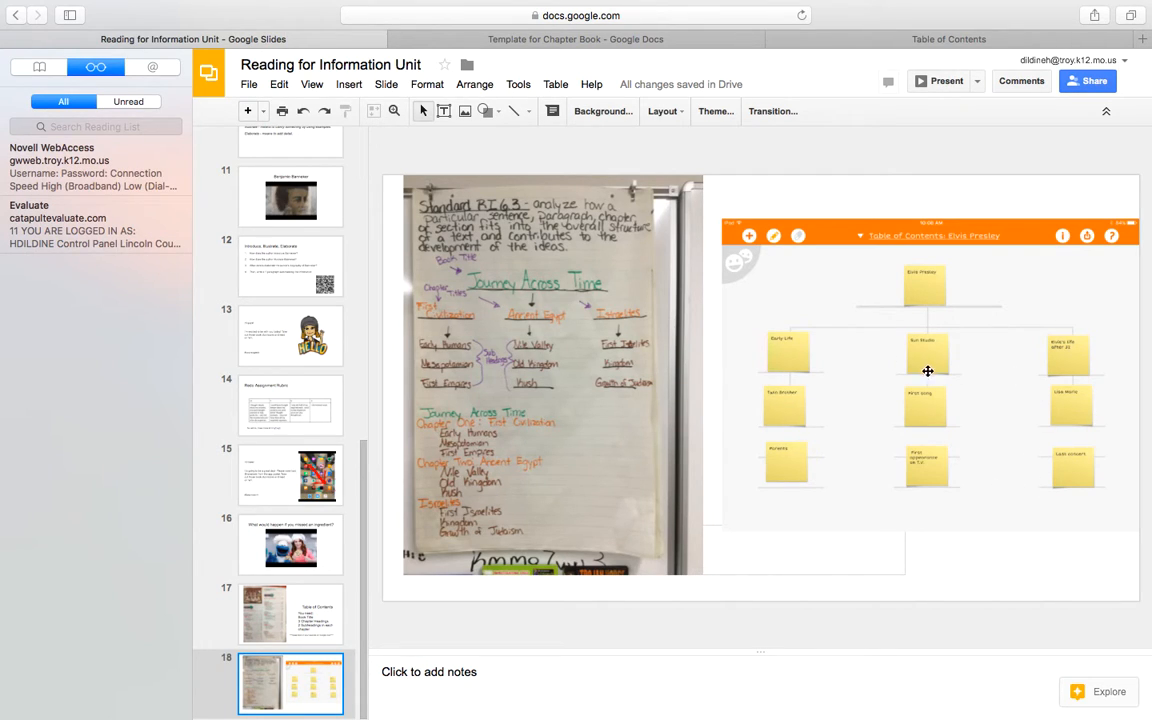
mouse_move(240, 611)
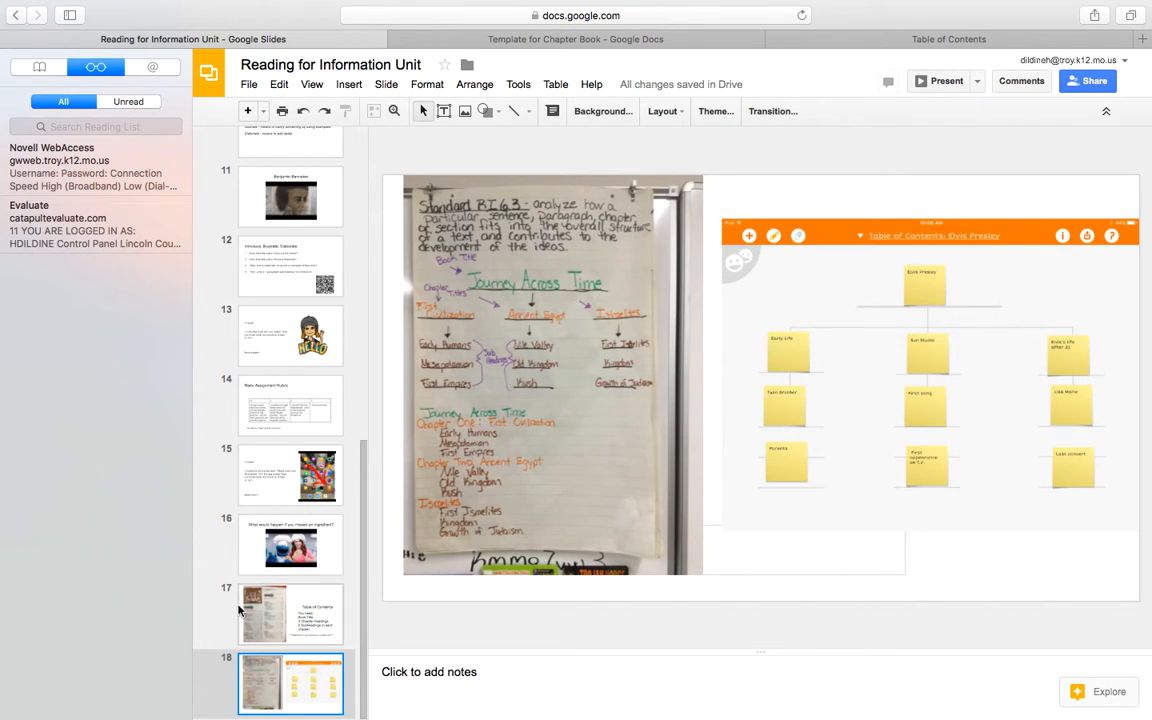
left_click(290, 613)
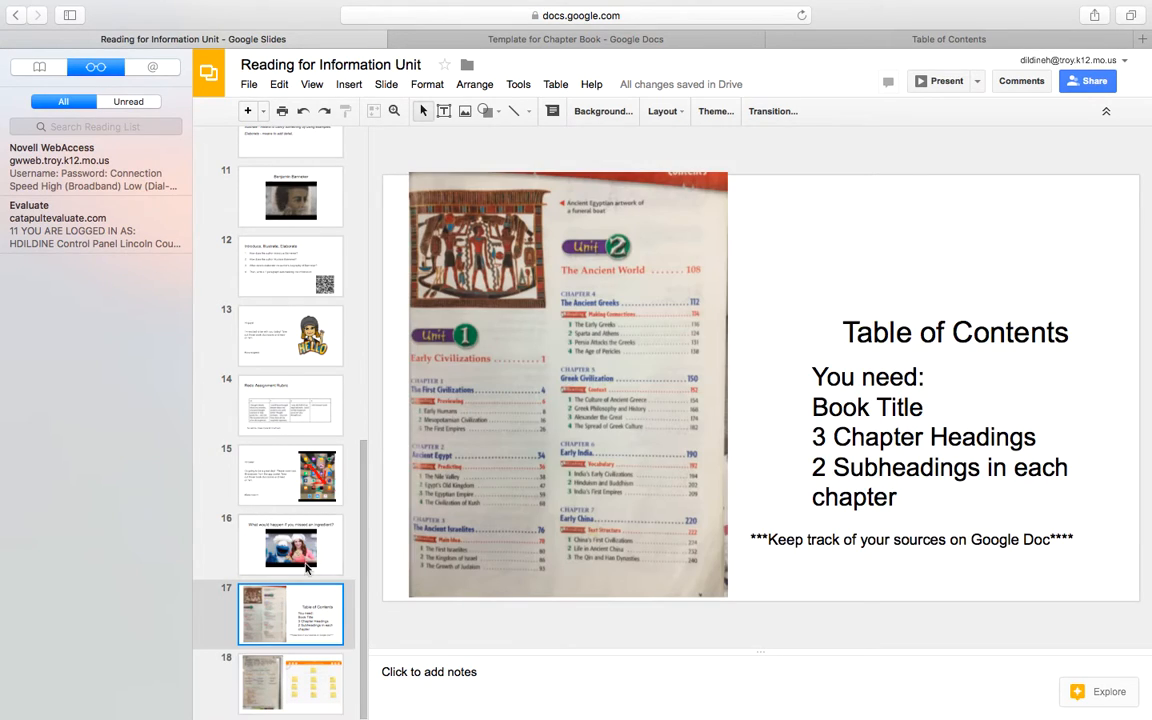
mouse_move(275, 653)
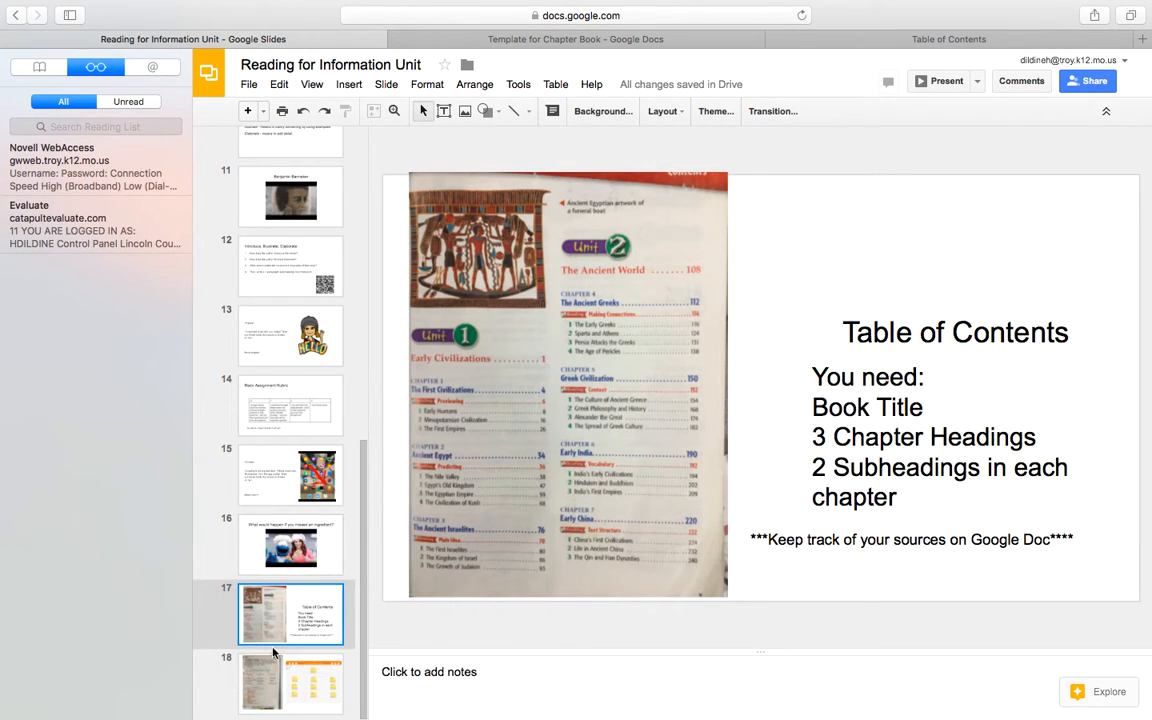
mouse_move(427, 400)
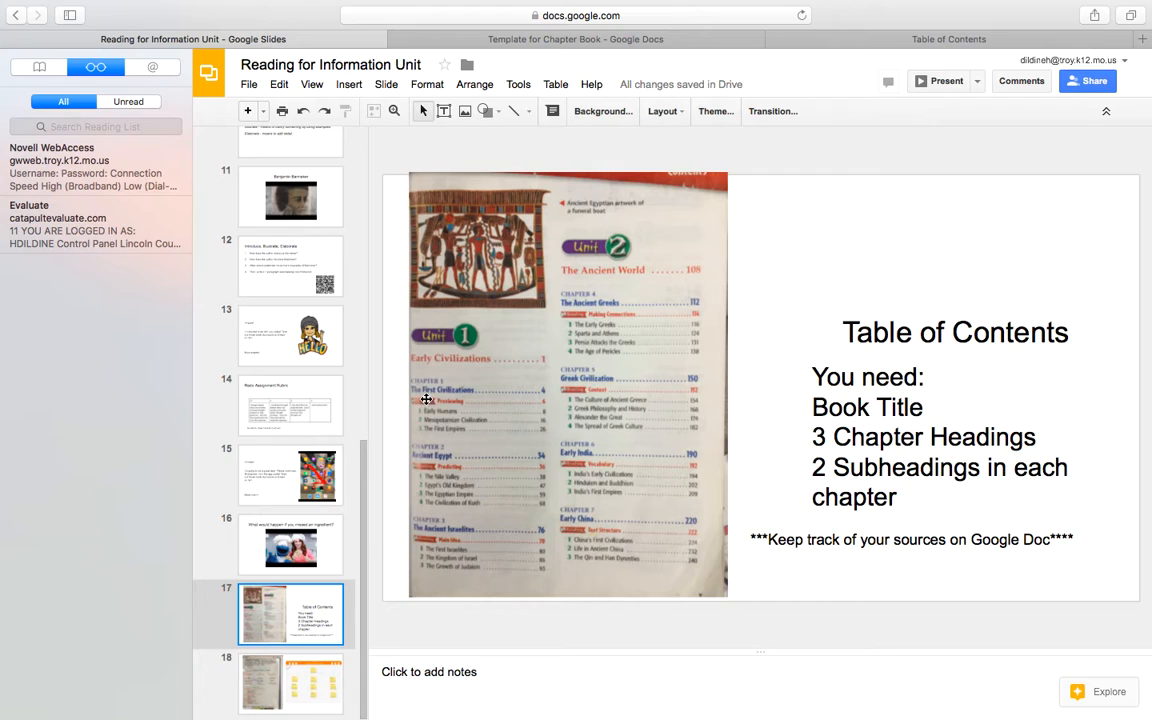
mouse_move(459, 441)
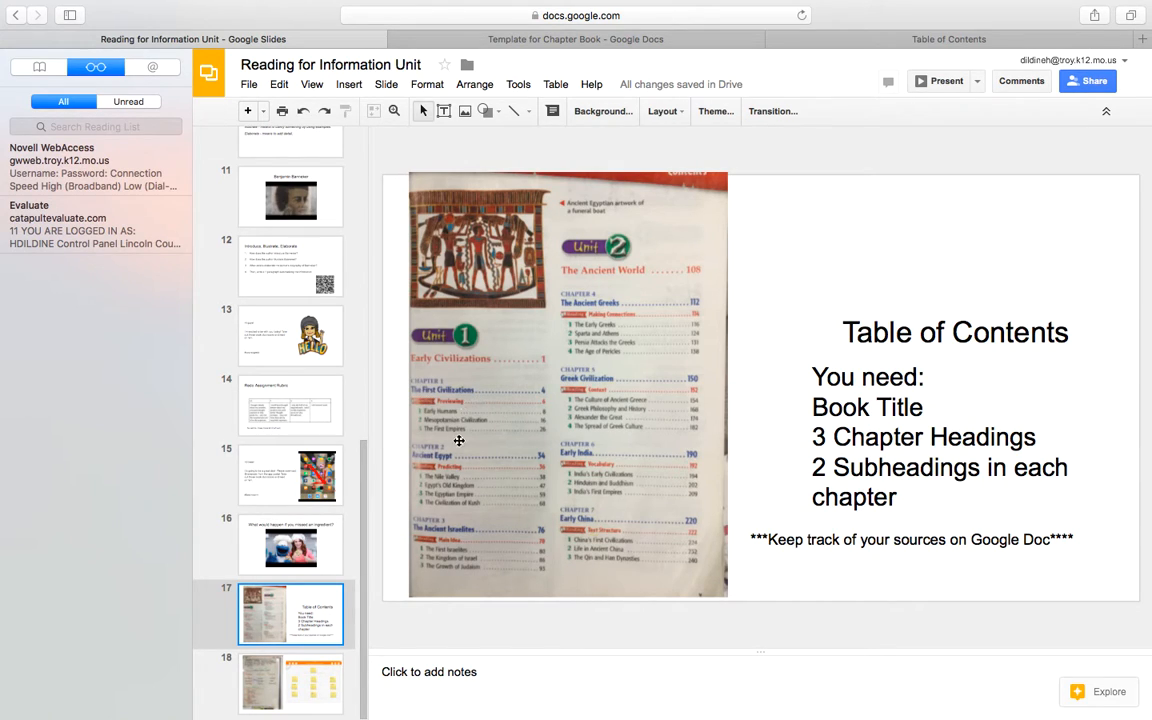
mouse_move(447, 495)
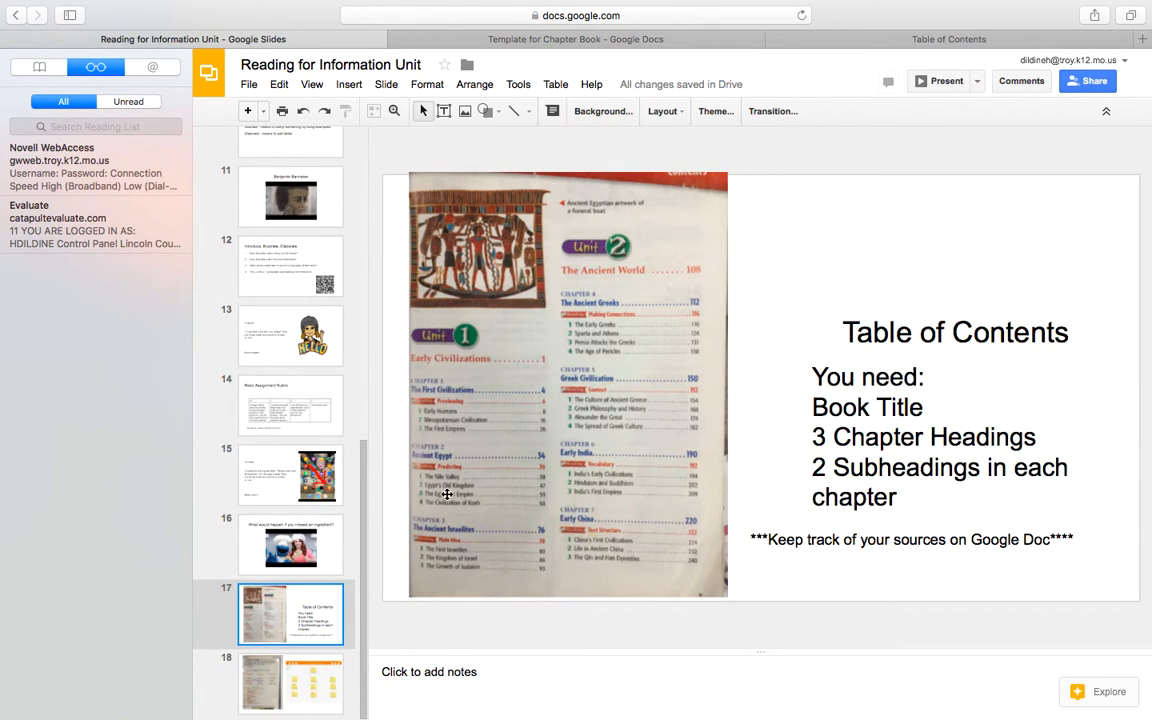
mouse_move(453, 571)
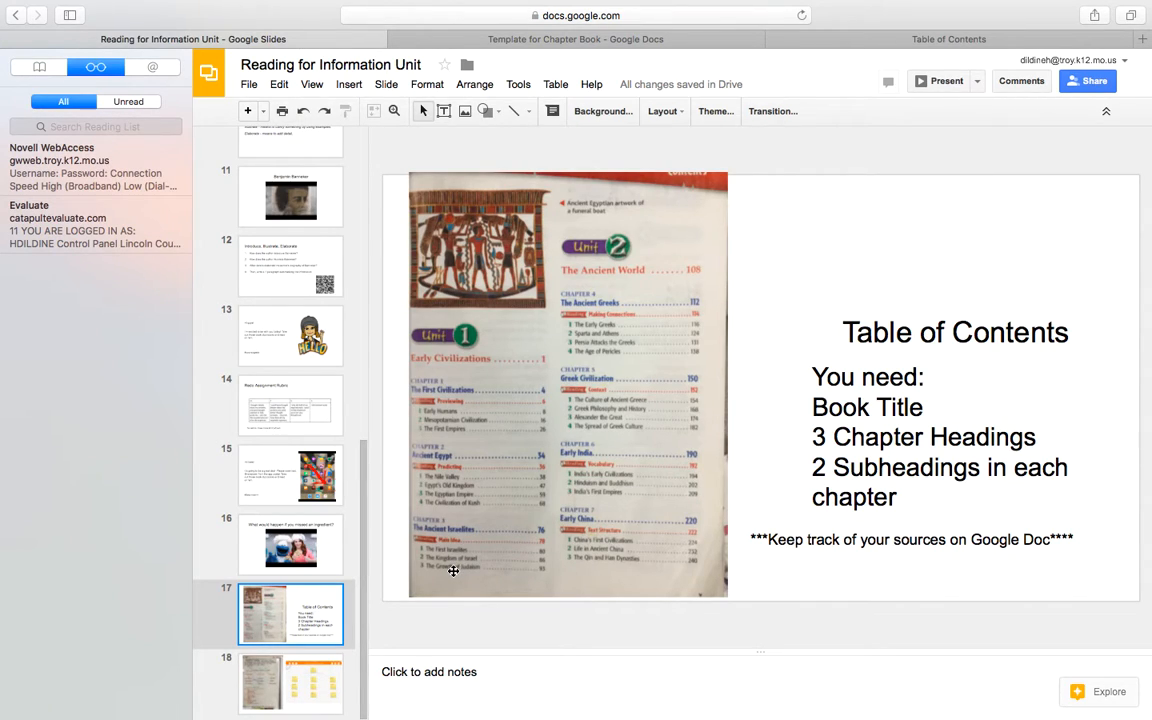
mouse_move(580, 551)
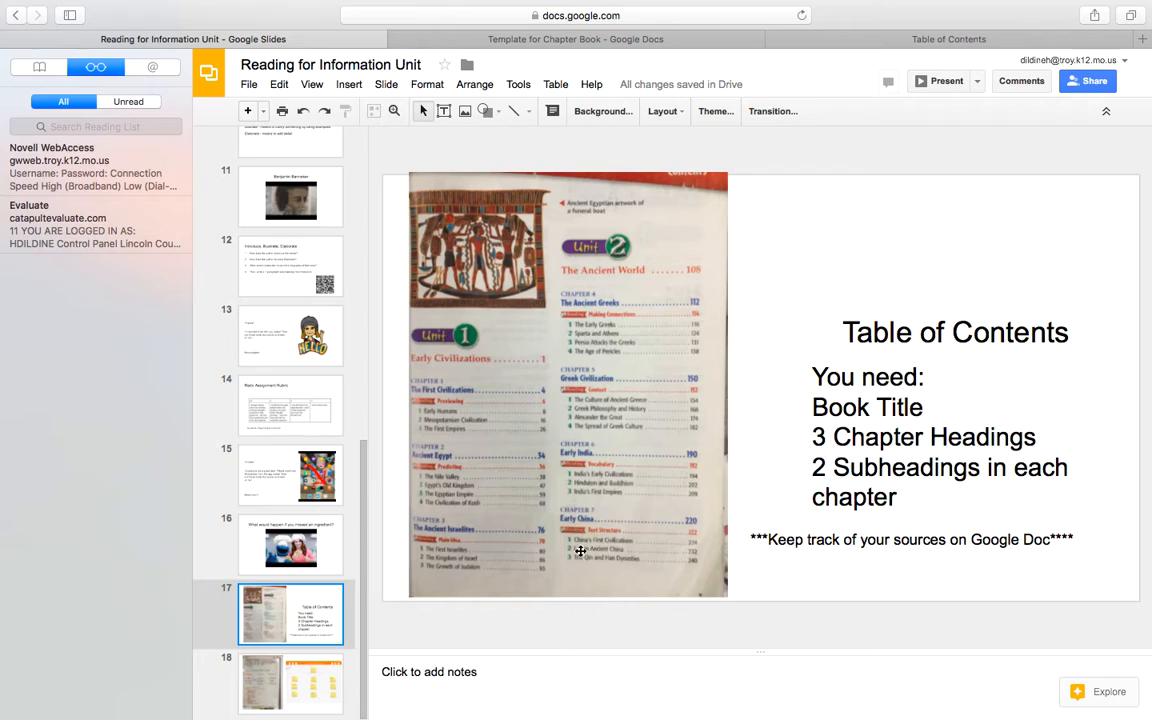
mouse_move(413, 334)
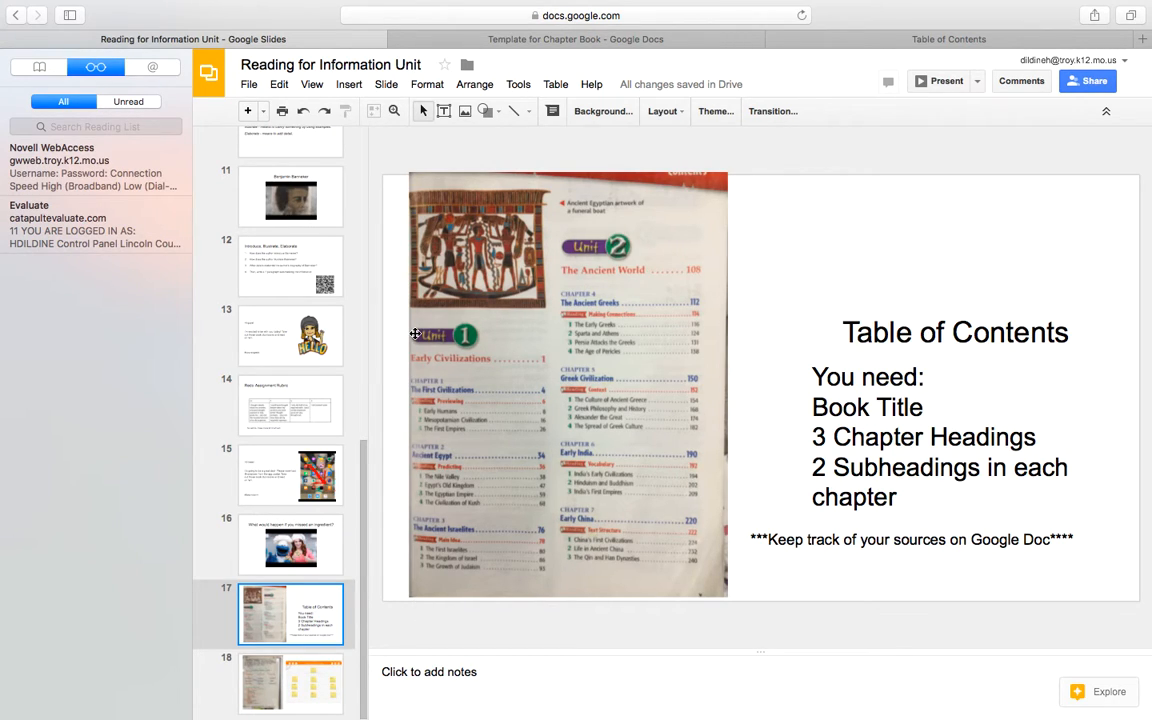
mouse_move(498, 488)
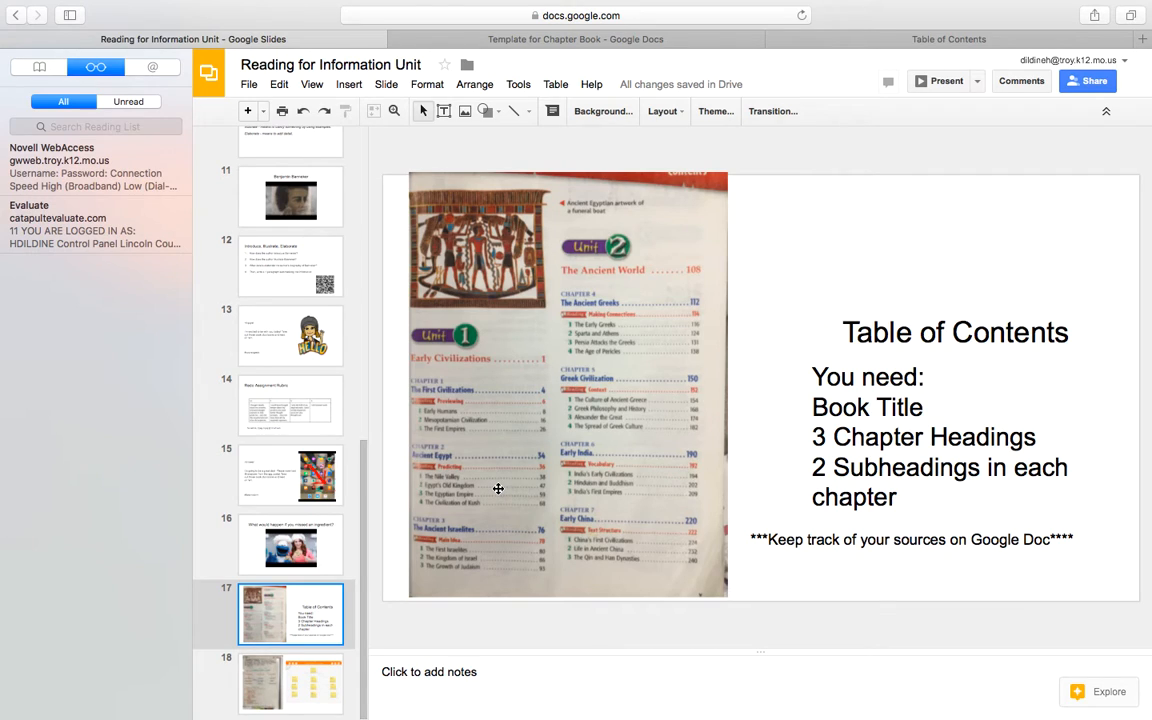
mouse_move(447, 624)
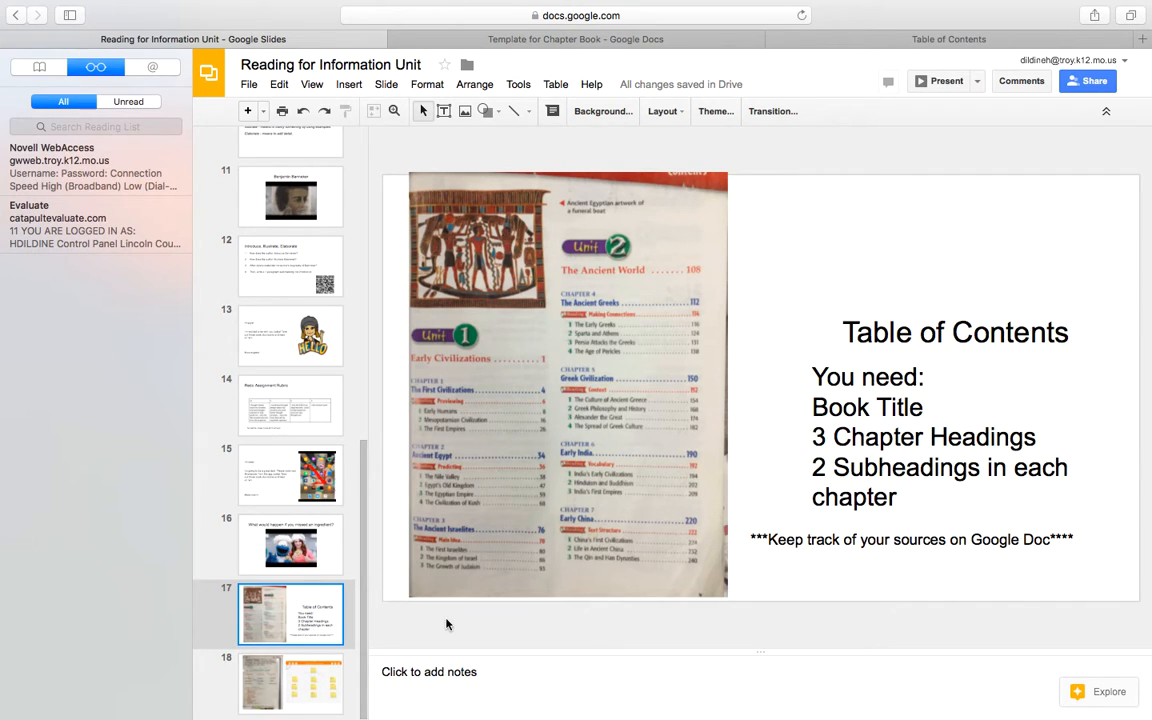
left_click(290, 683)
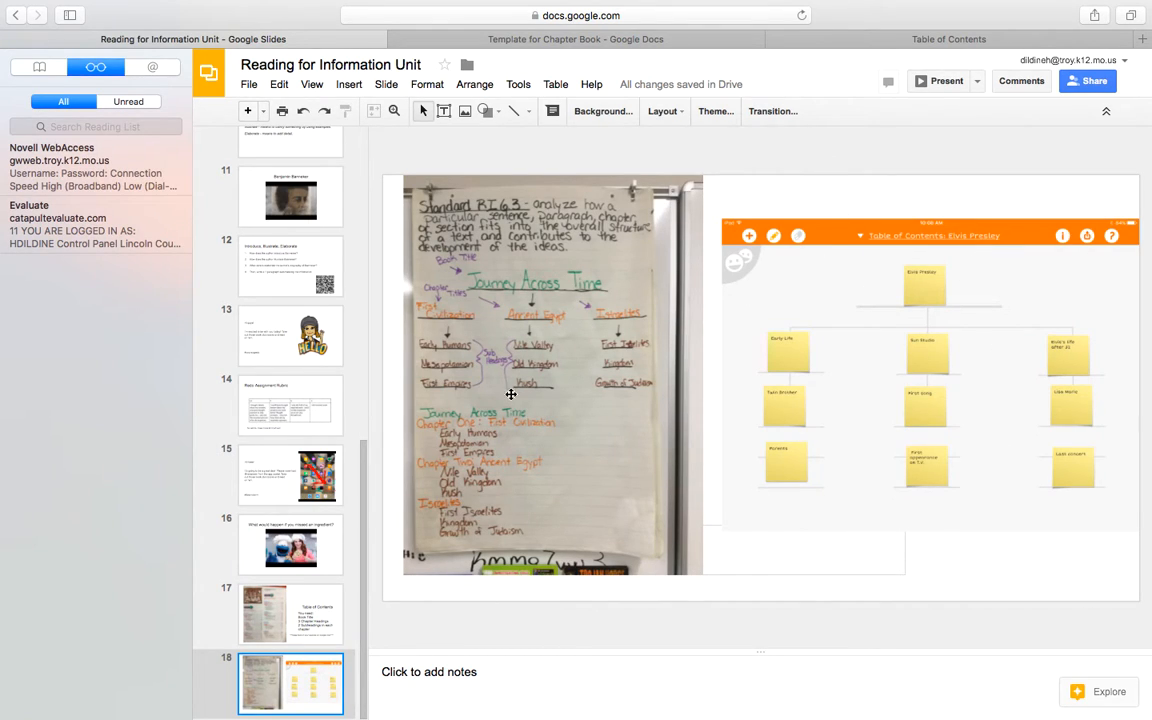
mouse_move(428, 446)
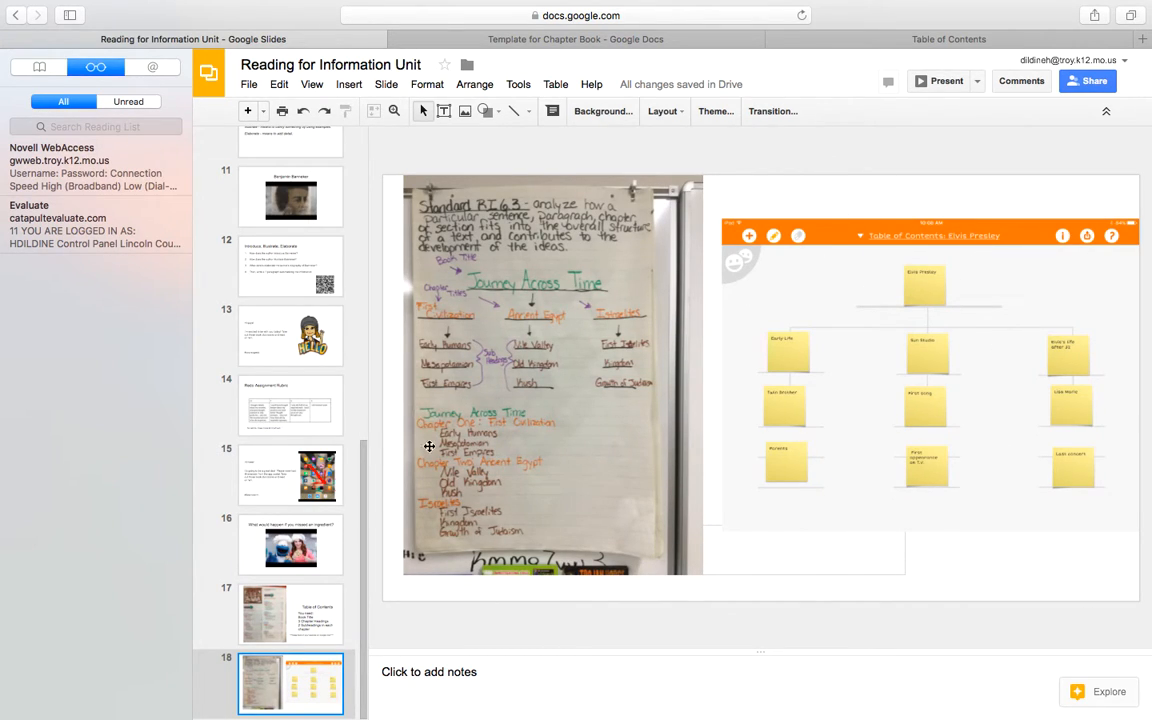
mouse_move(272, 637)
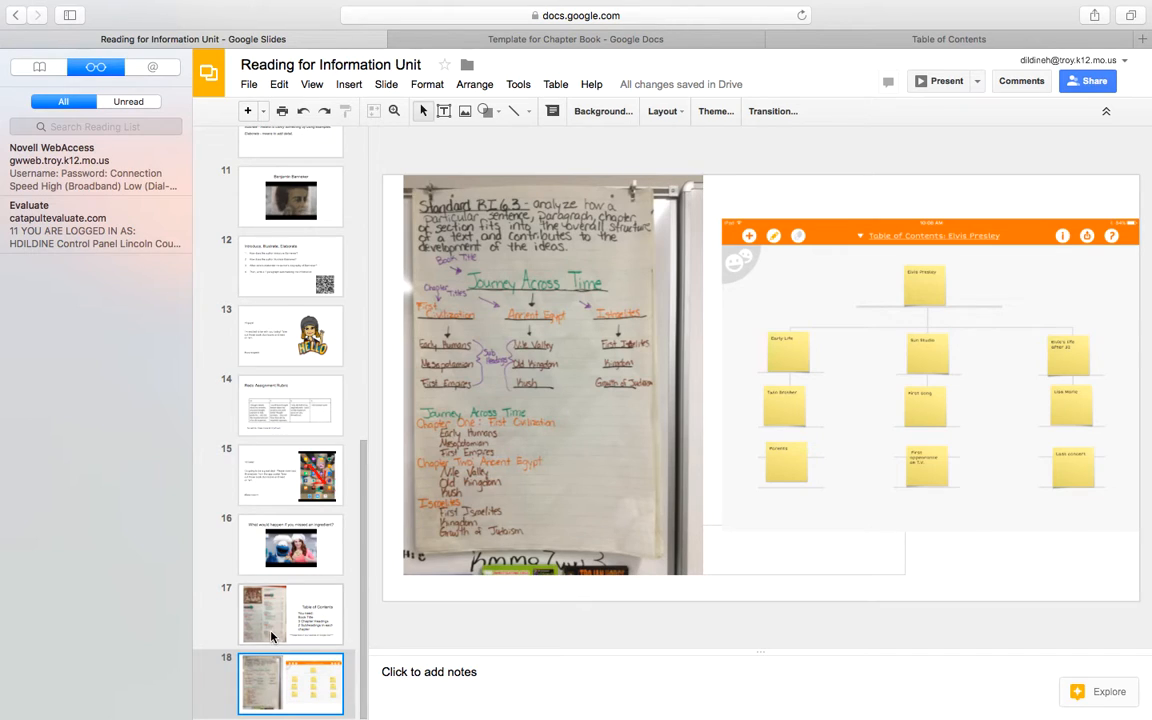
left_click(291, 613)
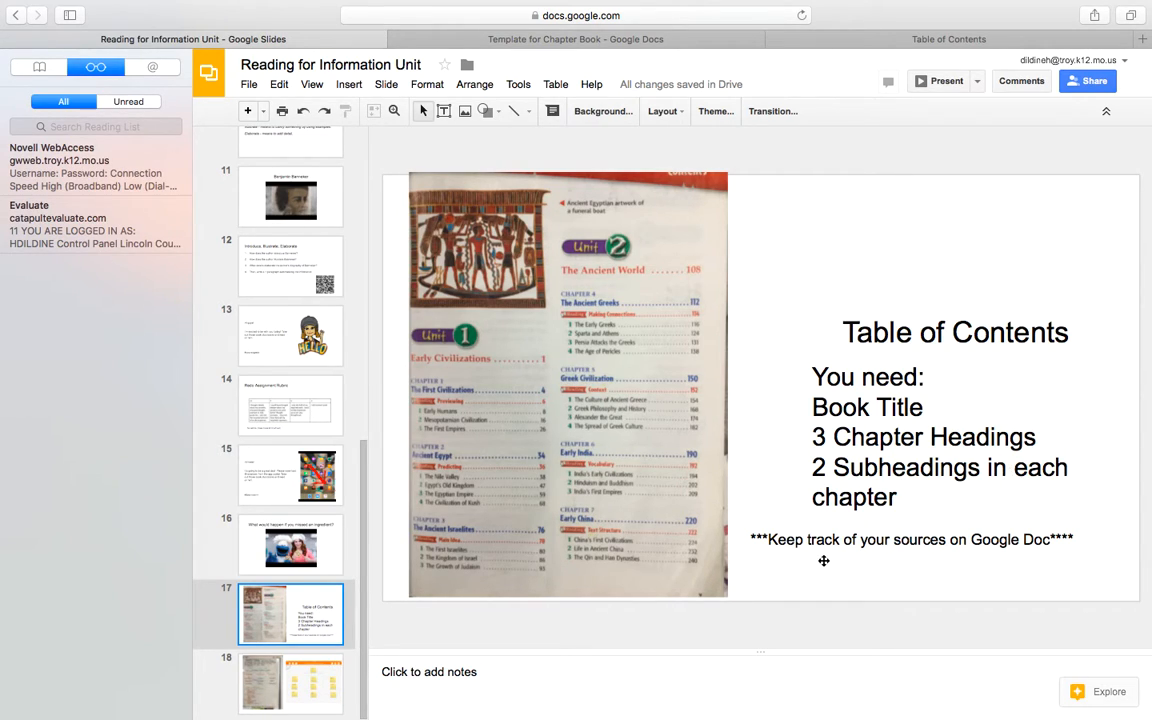
mouse_move(902, 562)
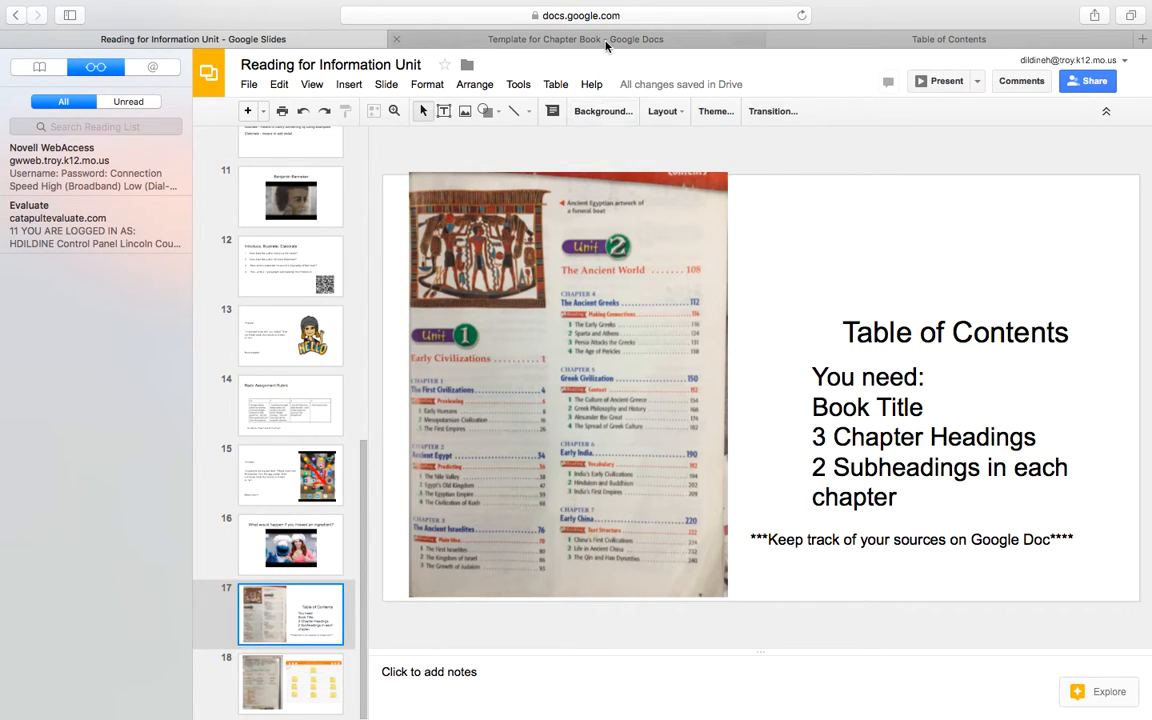
Browse the Template for Chapter Book document down to Works Cited, then return to the slides
left_click(576, 39)
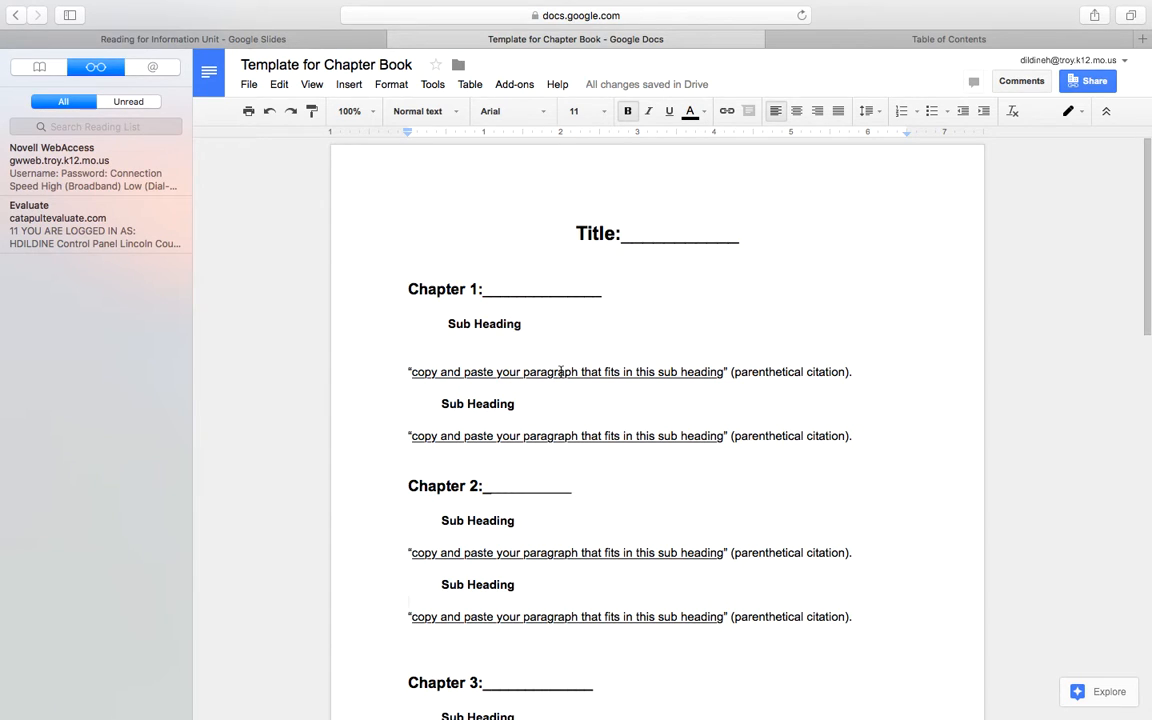
left_click(410, 600)
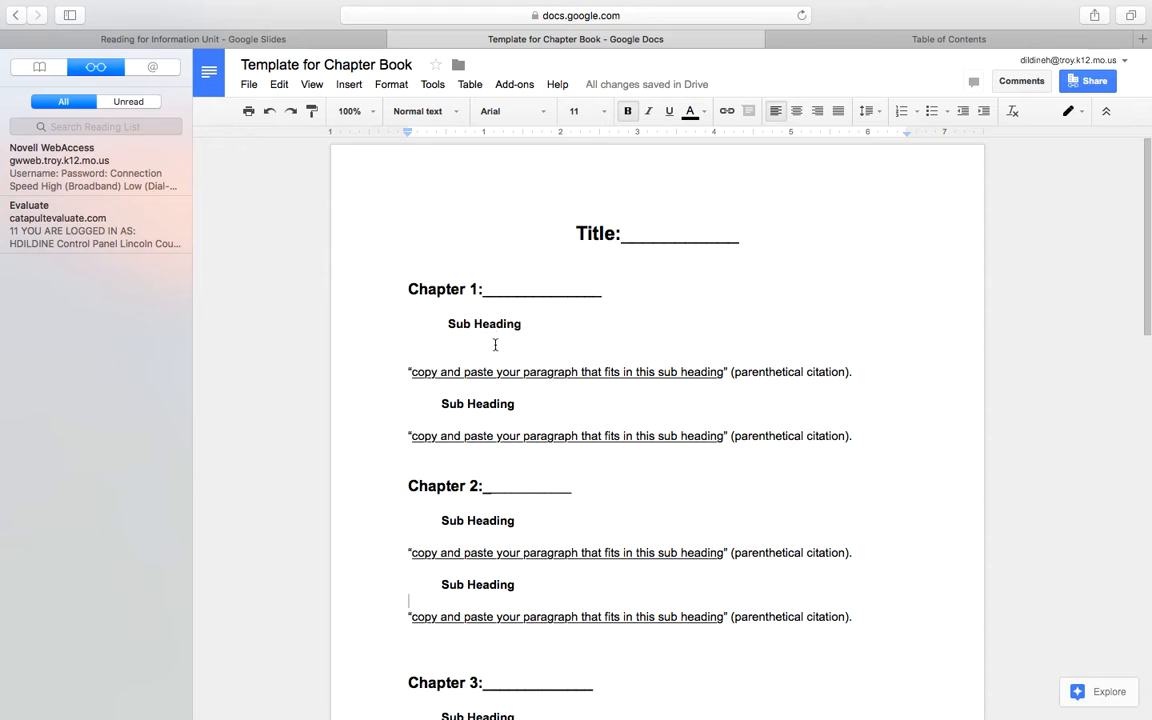
scroll("down", 3)
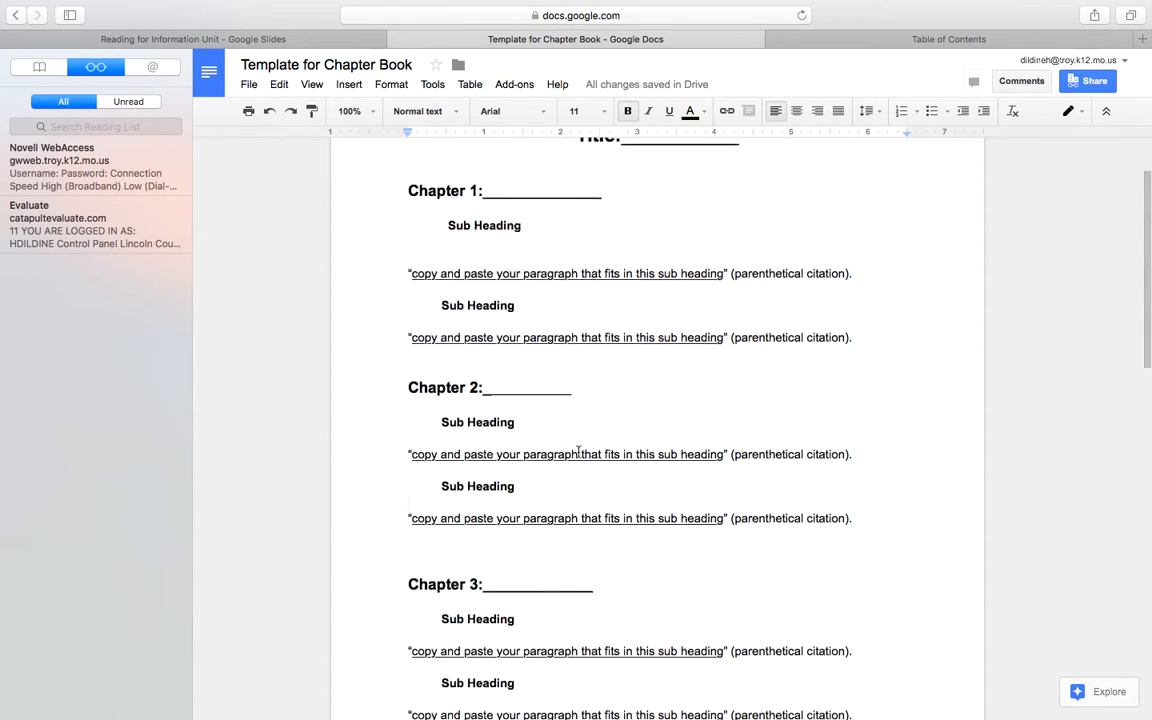
scroll("up", 3)
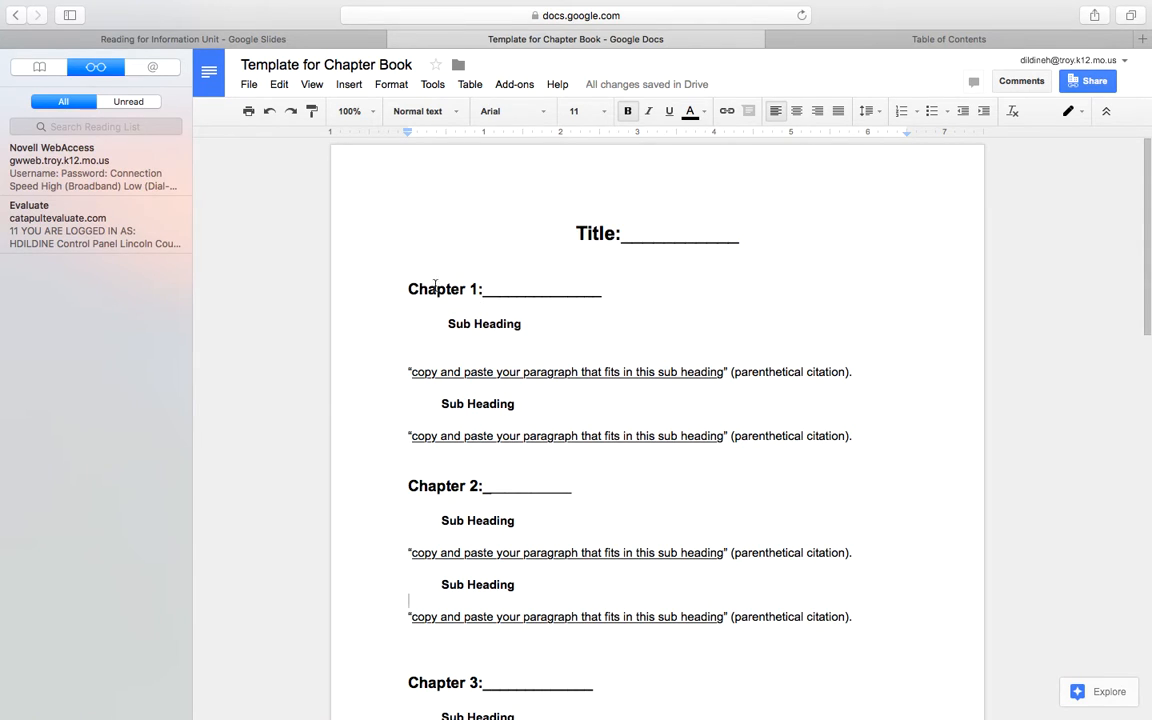
mouse_move(514, 261)
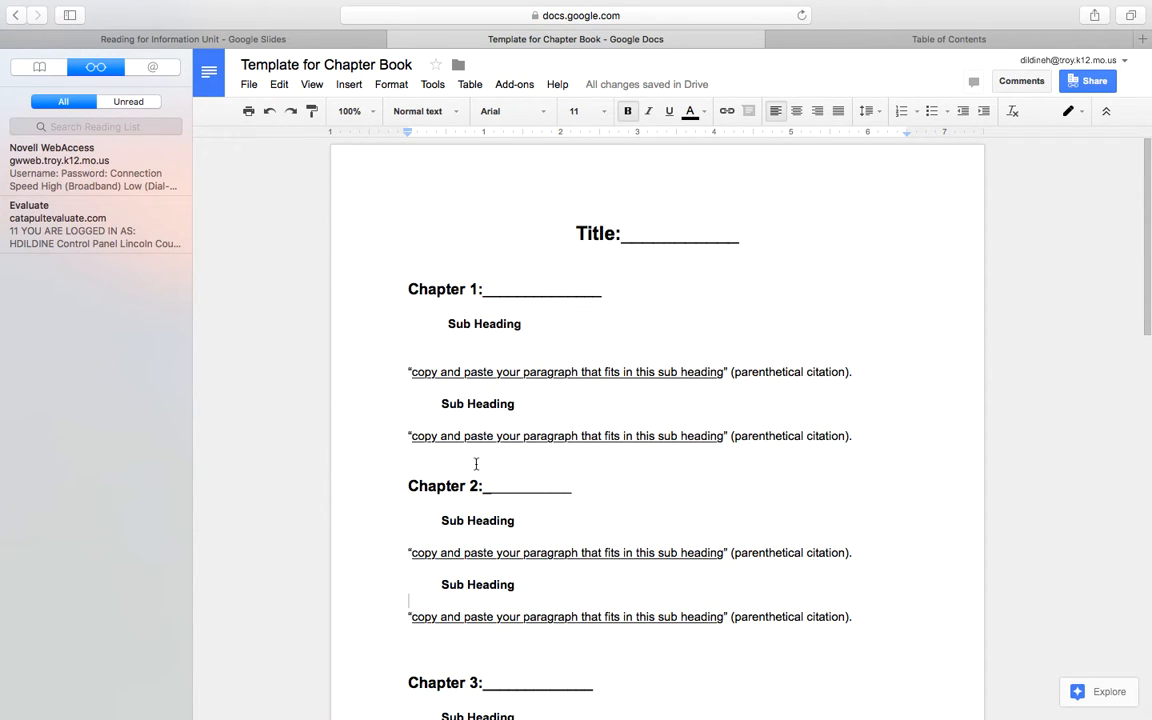
scroll("down", 3)
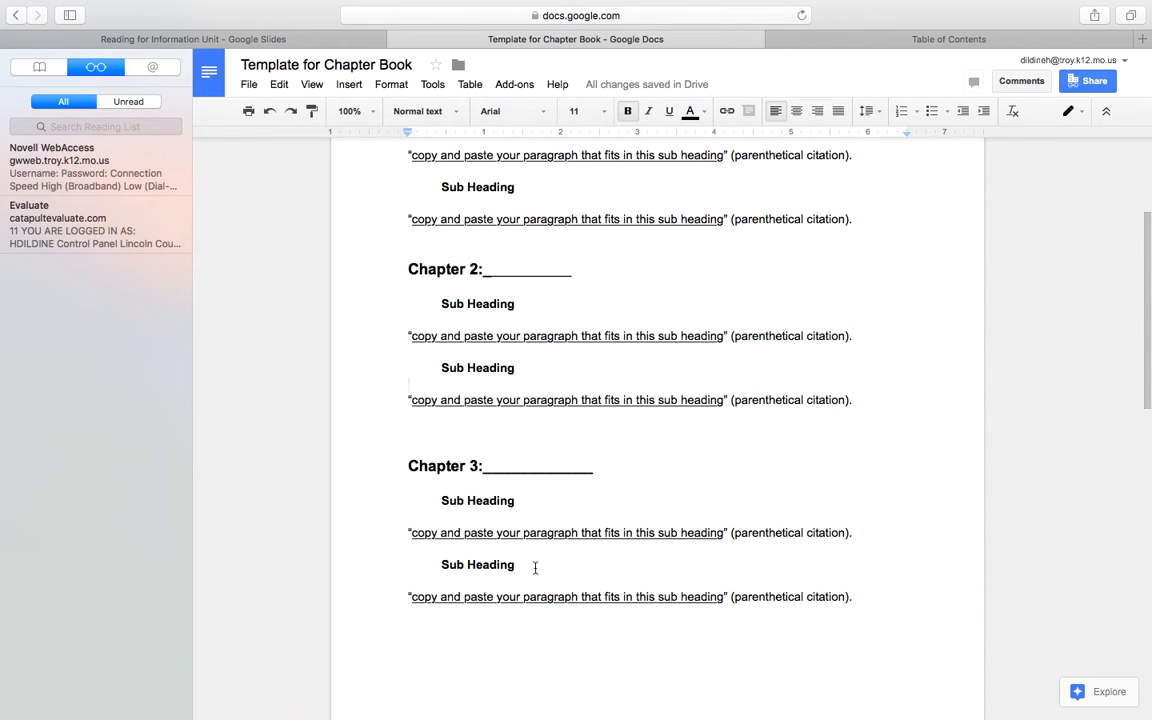
mouse_move(502, 418)
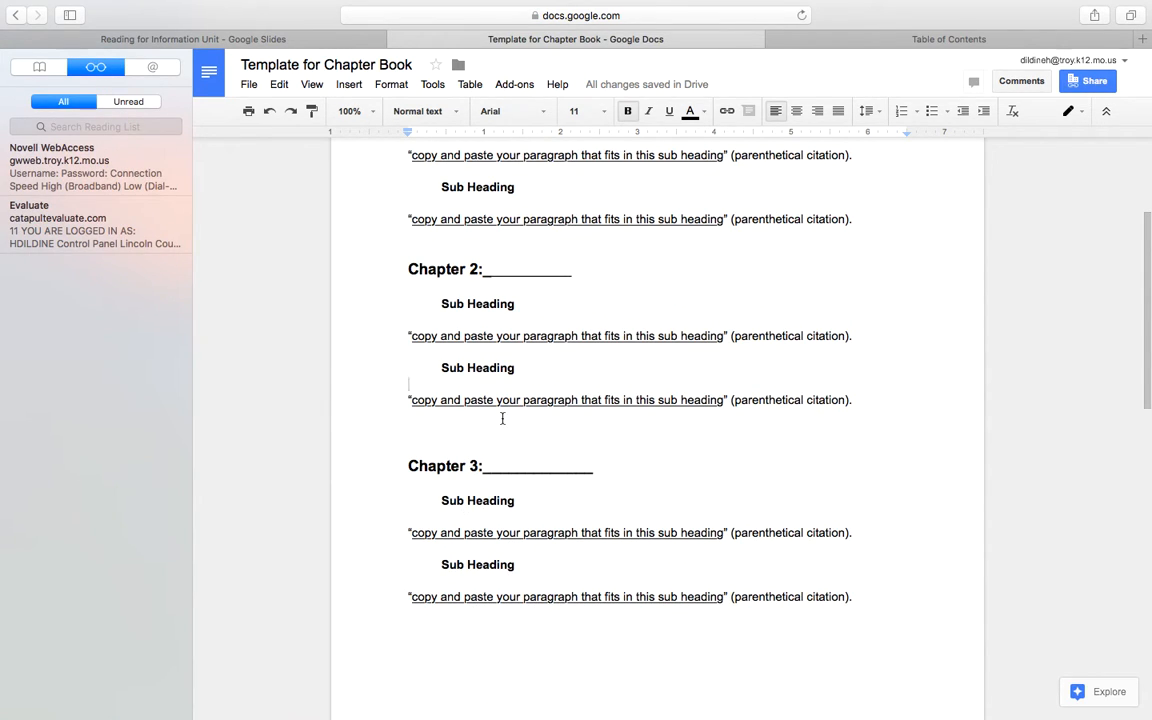
scroll("up", 3)
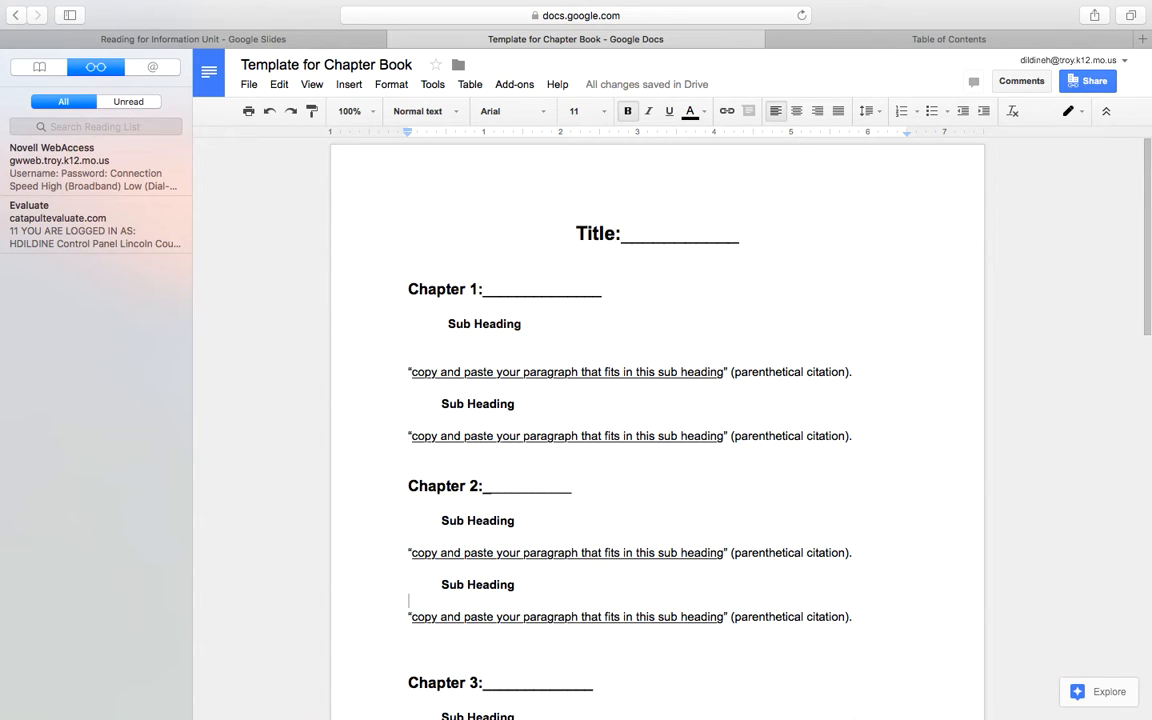
mouse_move(951, 404)
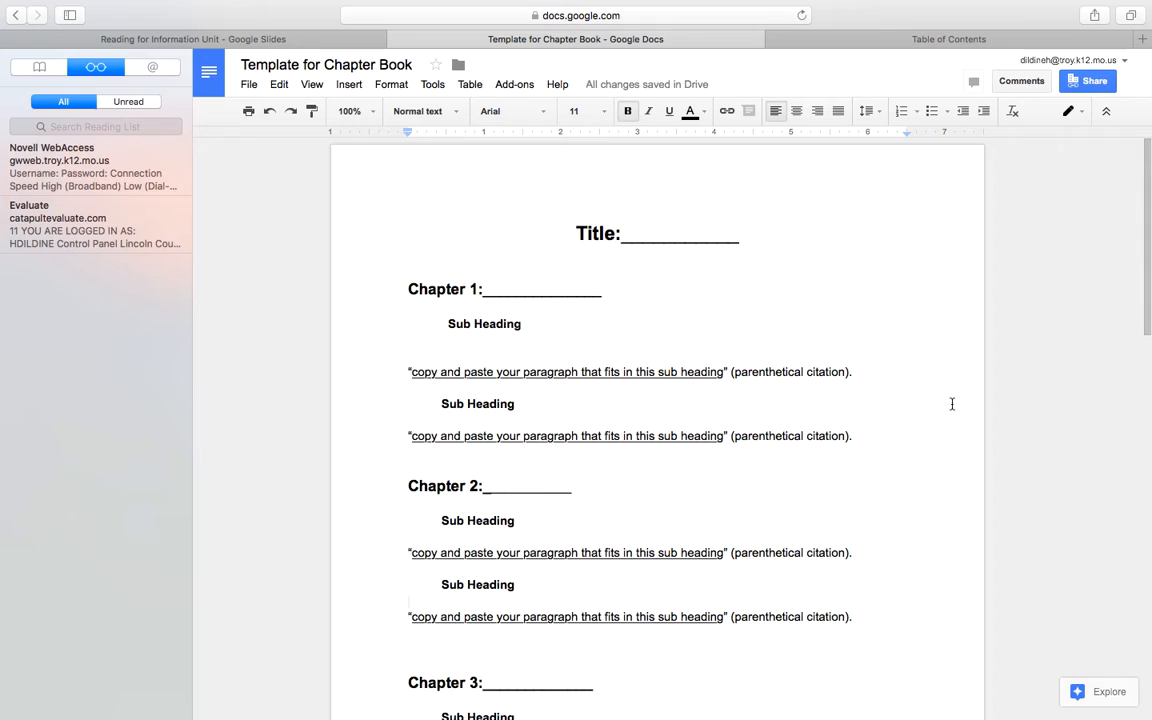
mouse_move(793, 361)
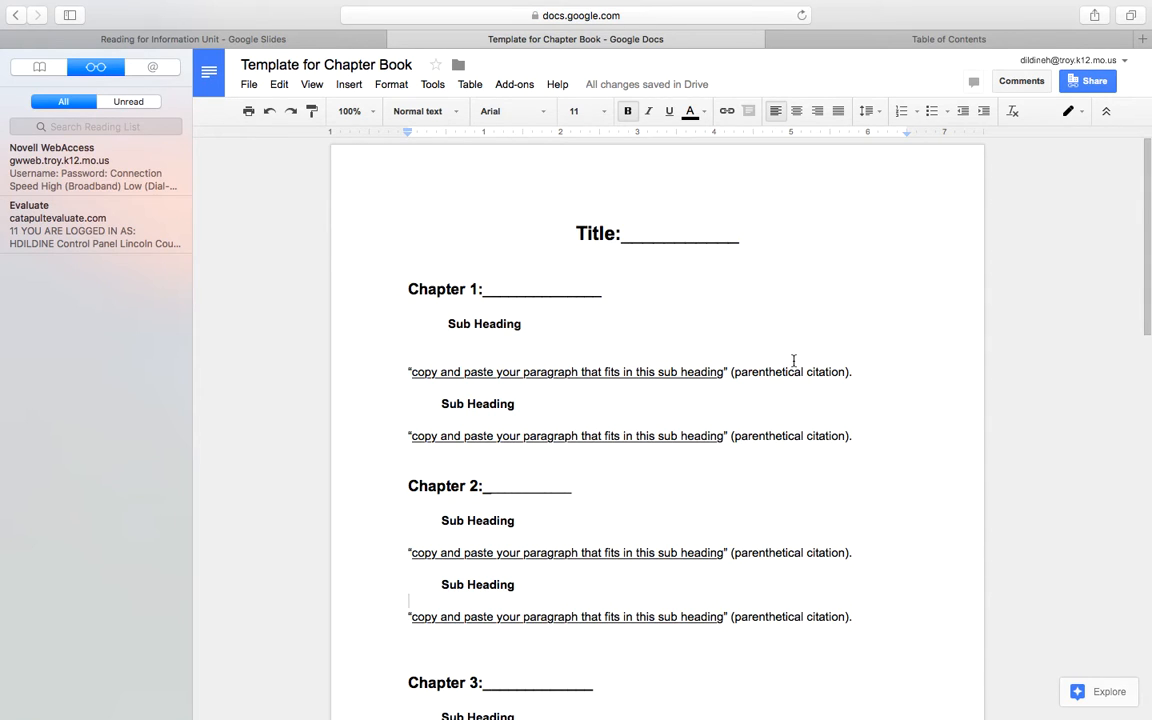
scroll("down", 3)
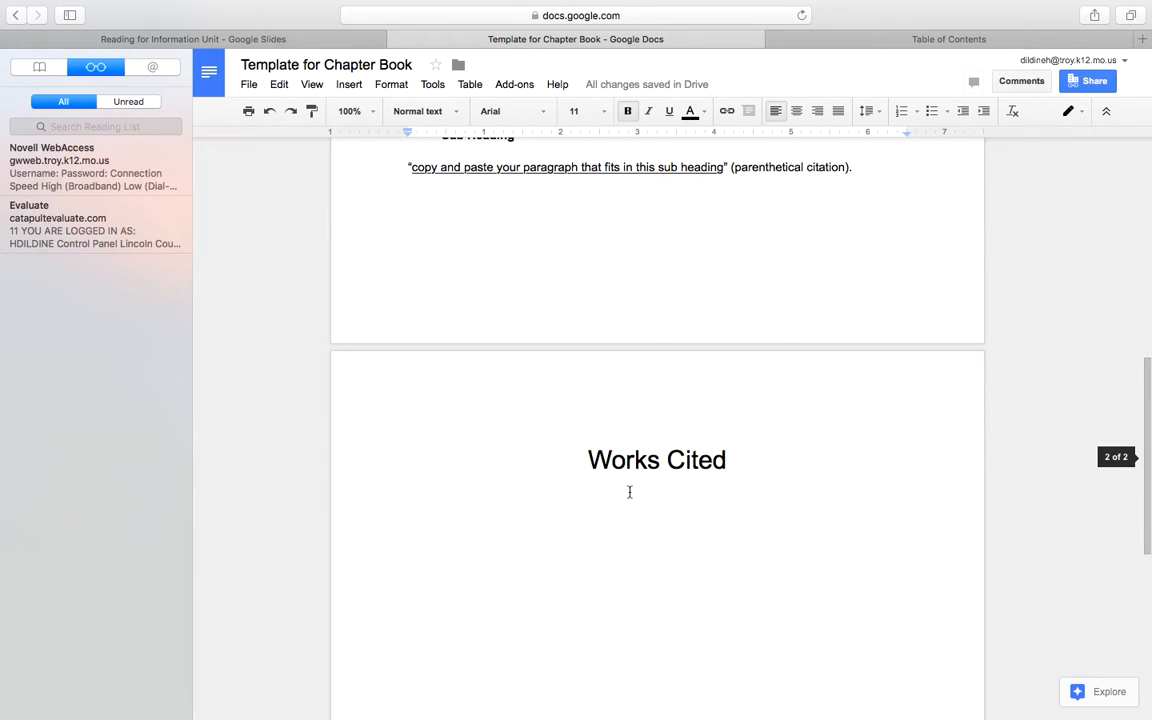
mouse_move(806, 535)
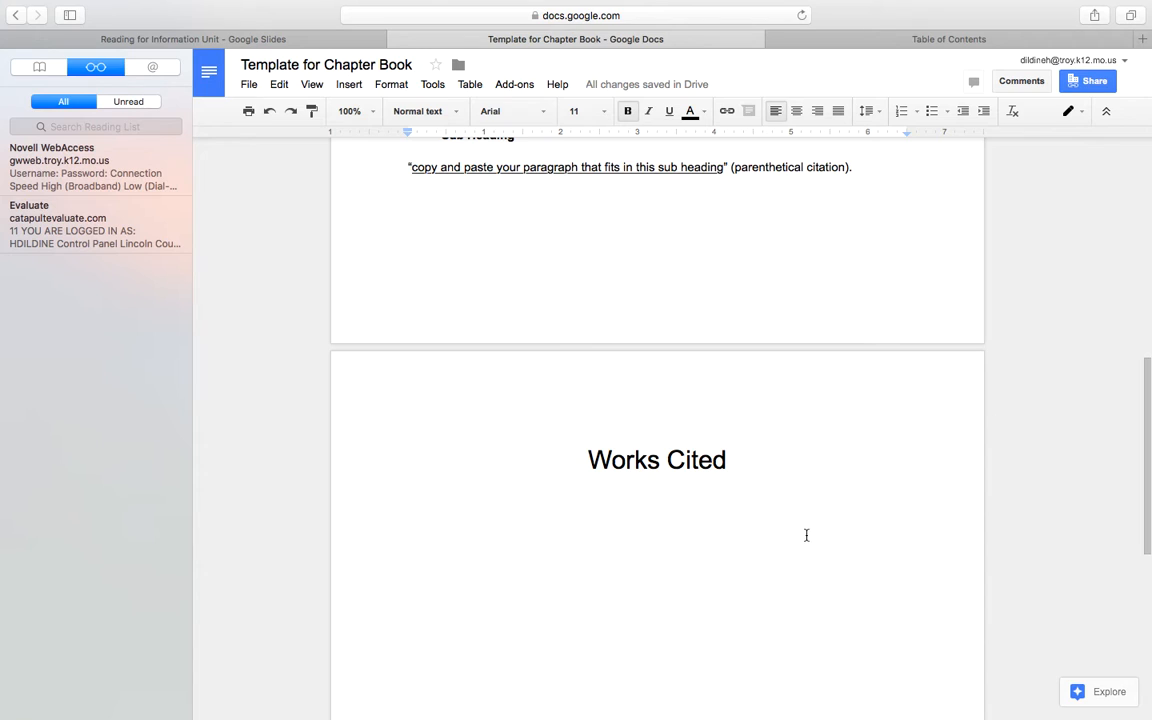
scroll("up", 3)
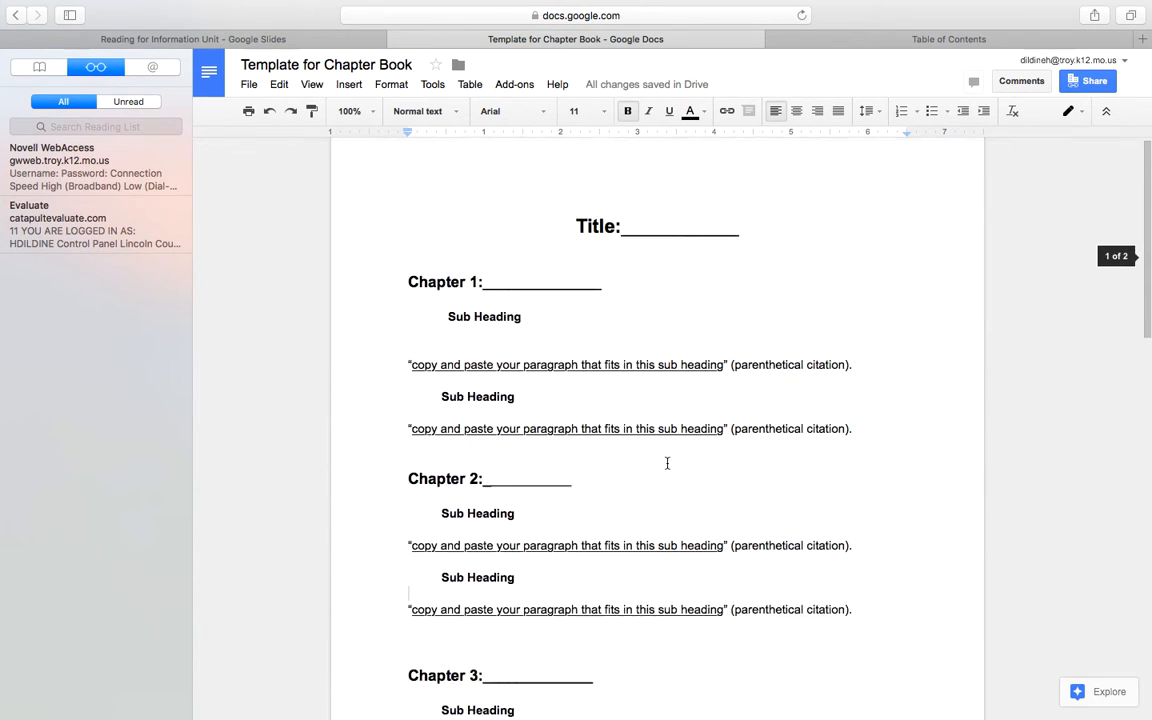
left_click(193, 56)
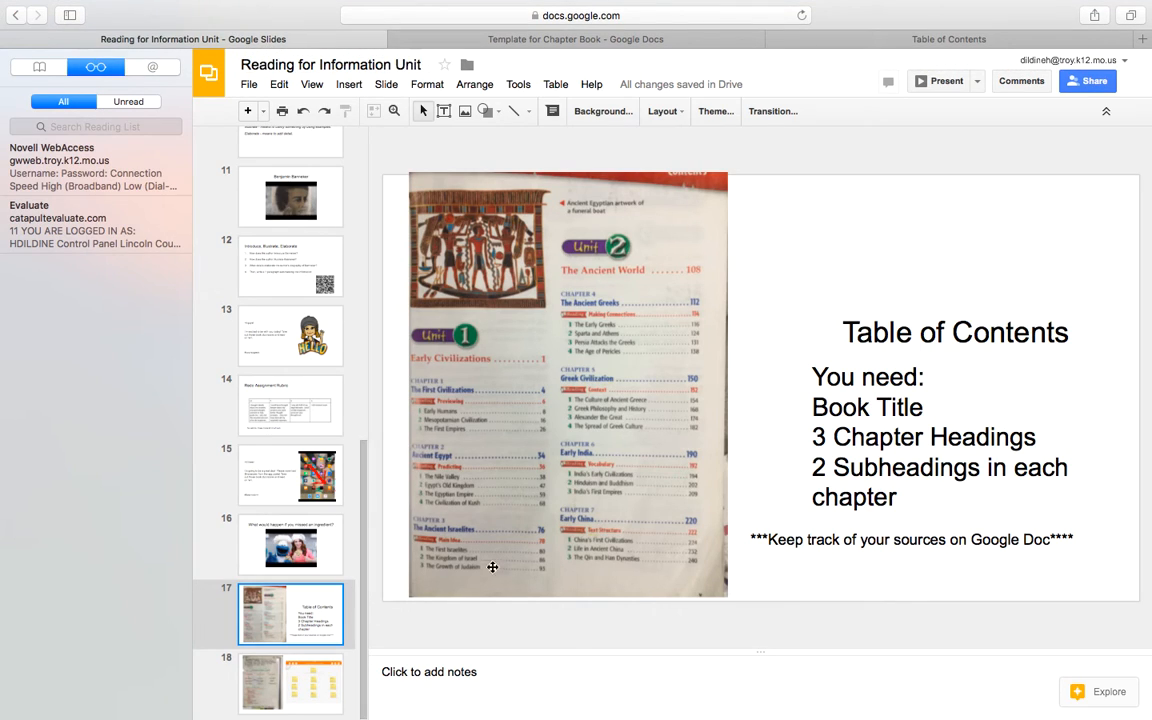
mouse_move(1029, 408)
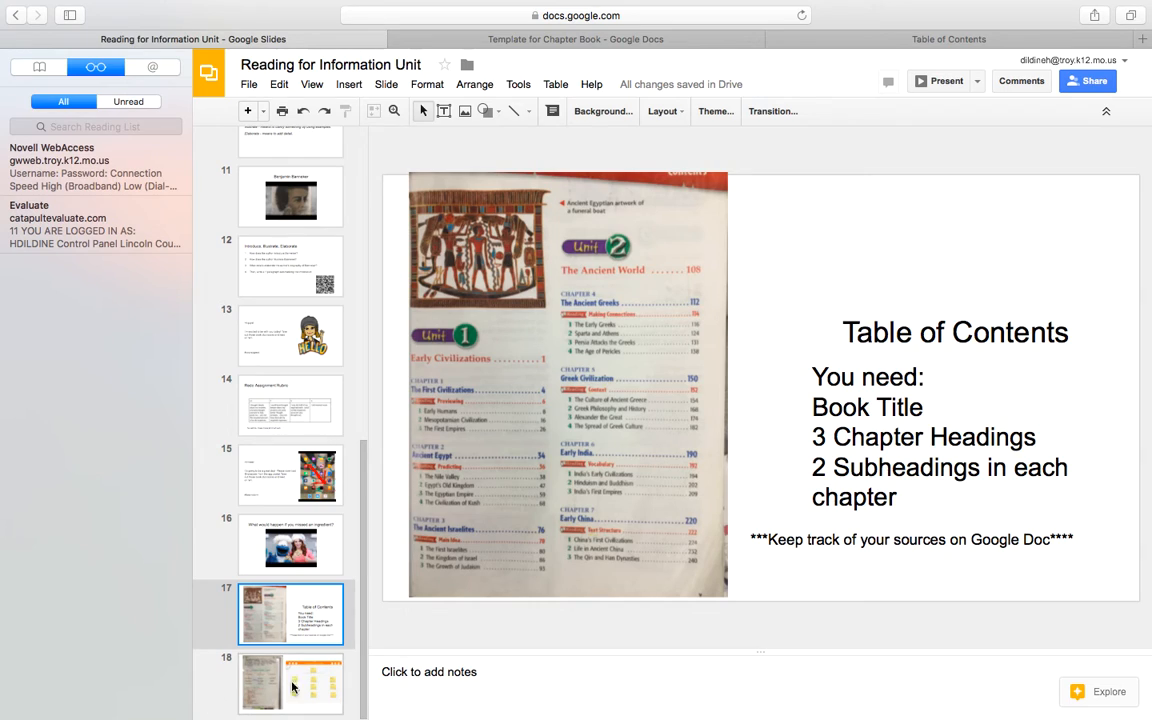
Reopen slide 18 with the Journey Across Time chart and sticky-note outline
left_click(290, 683)
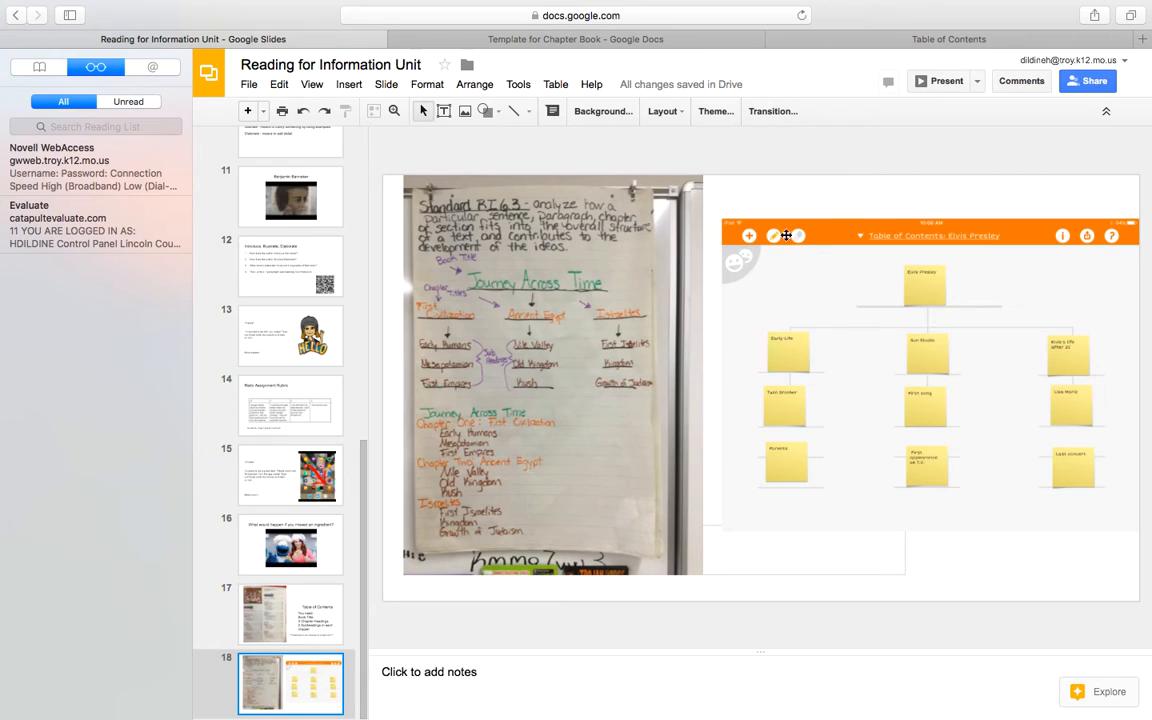
mouse_move(491, 436)
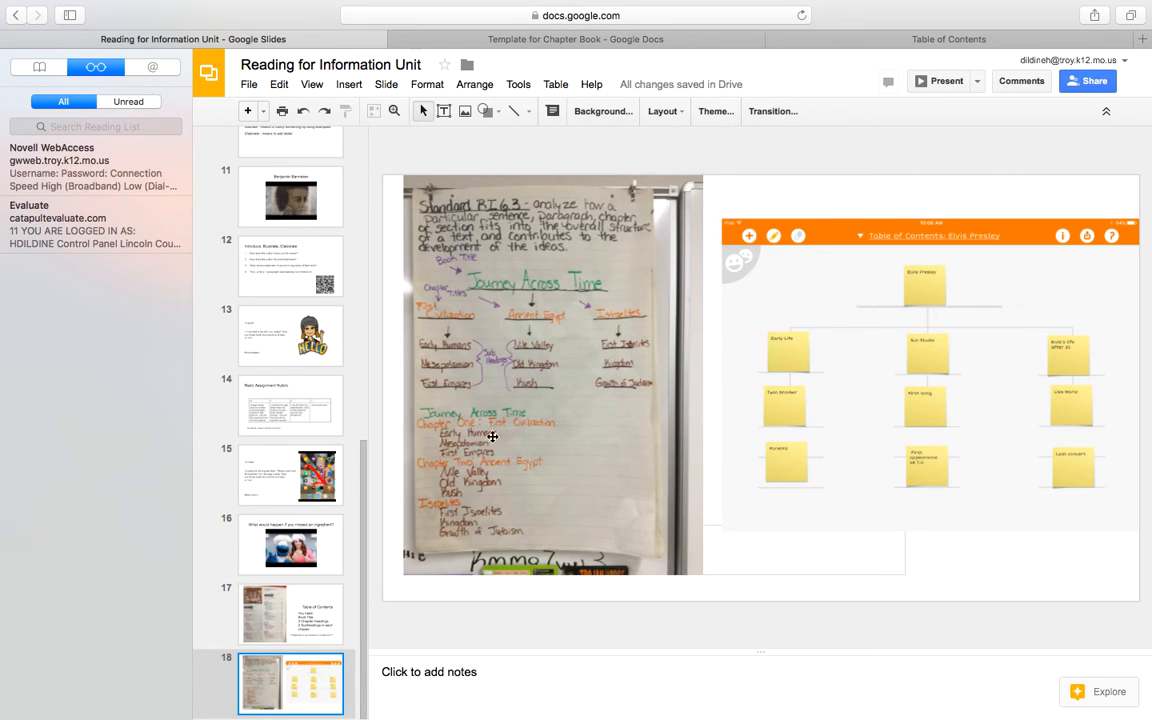
mouse_move(466, 494)
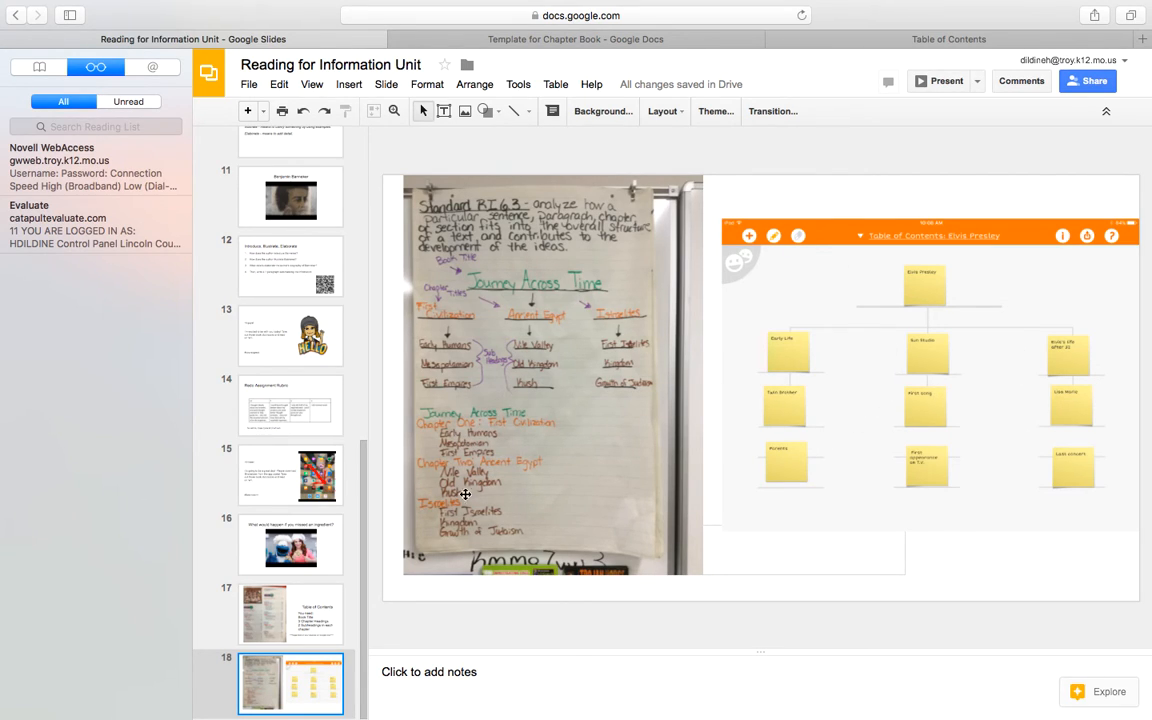
left_click(575, 39)
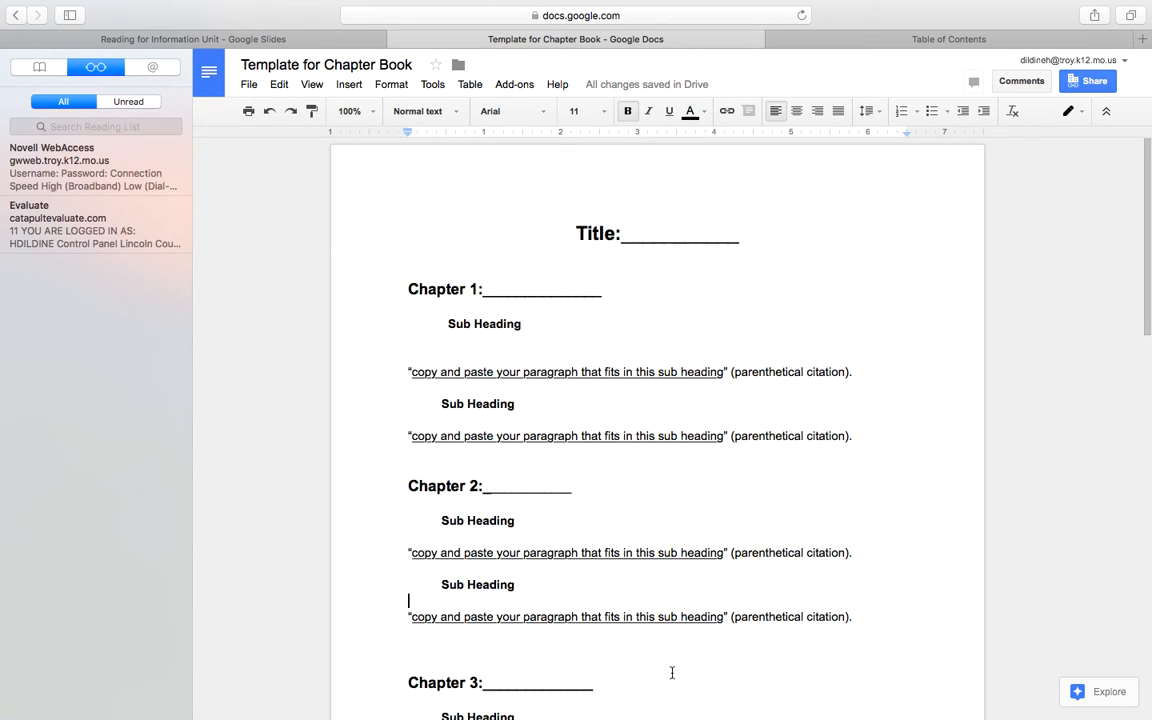
mouse_move(836, 472)
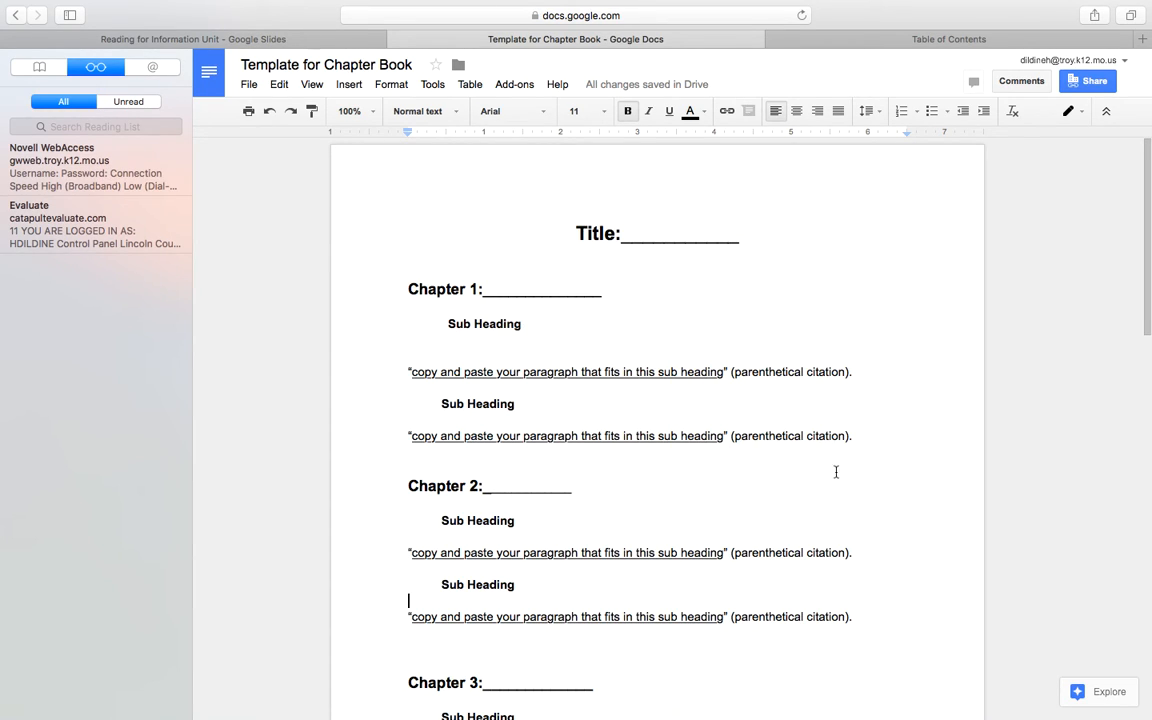
mouse_move(763, 400)
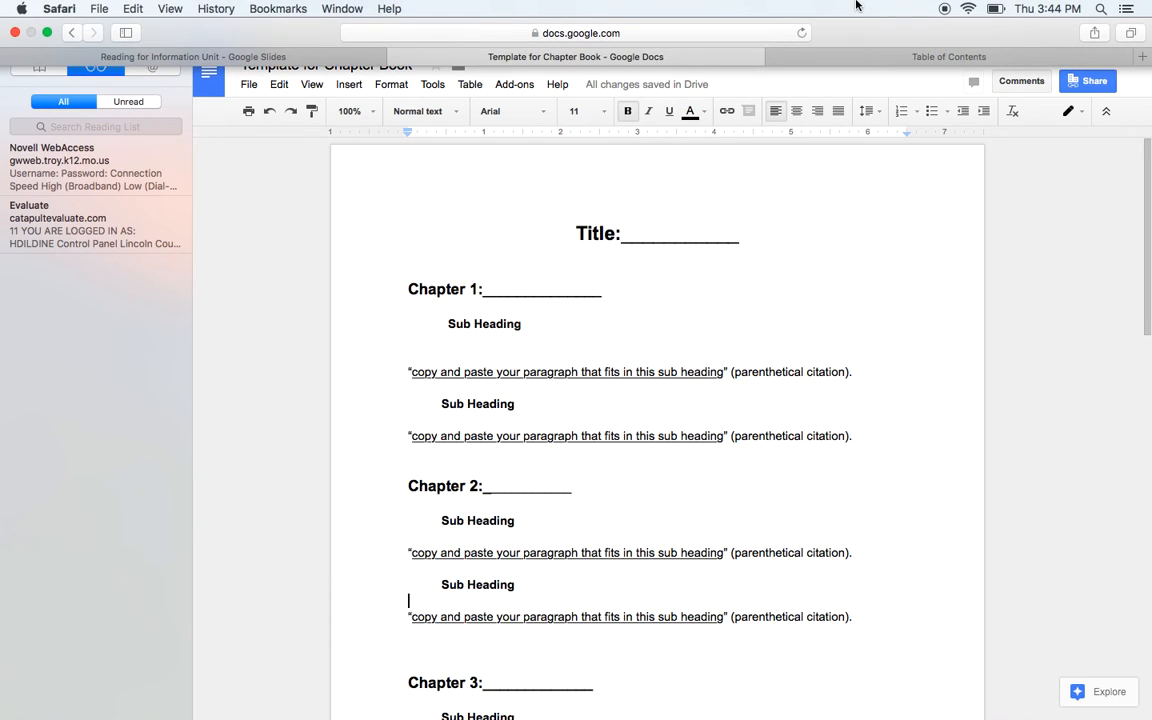
left_click(192, 56)
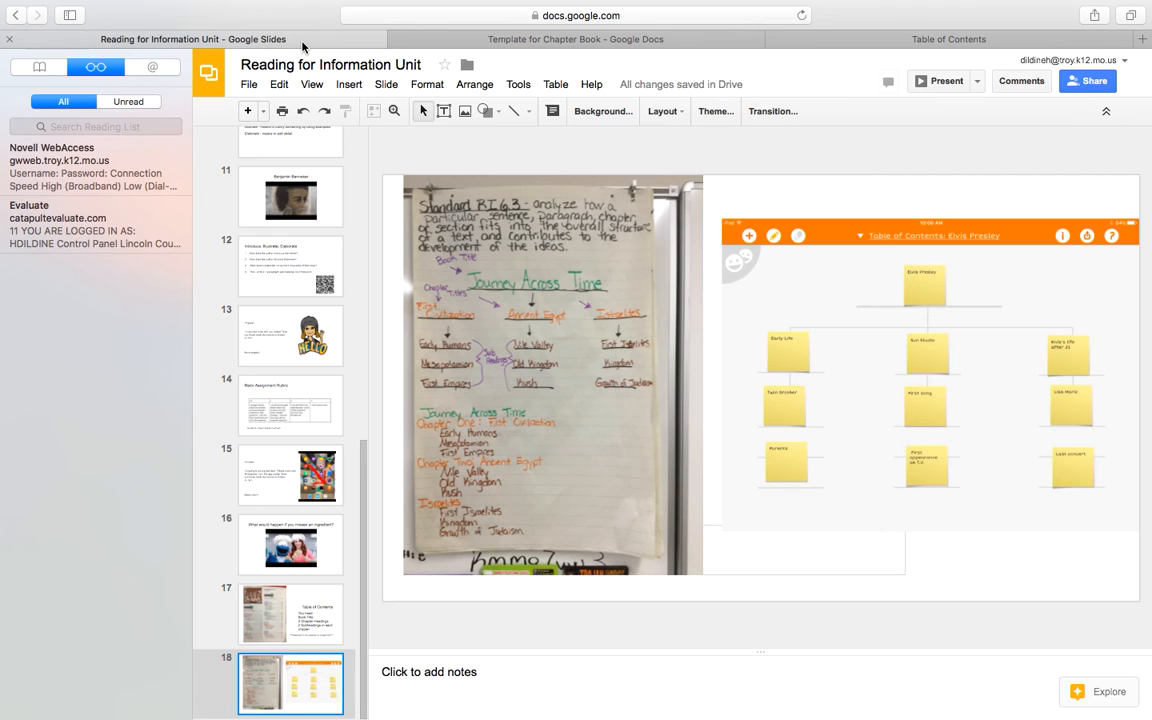